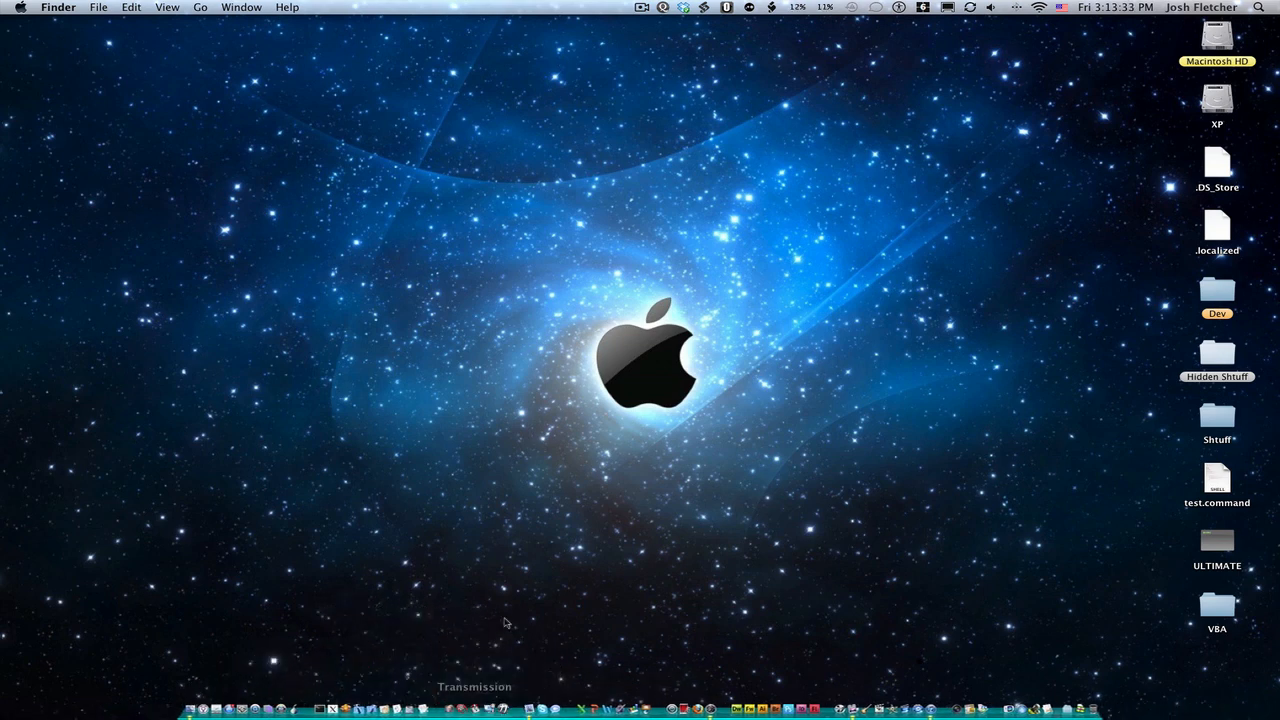
# Step: Launch AppleScript Editor to get a new untitled script window
pyautogui.click(1262, 8)
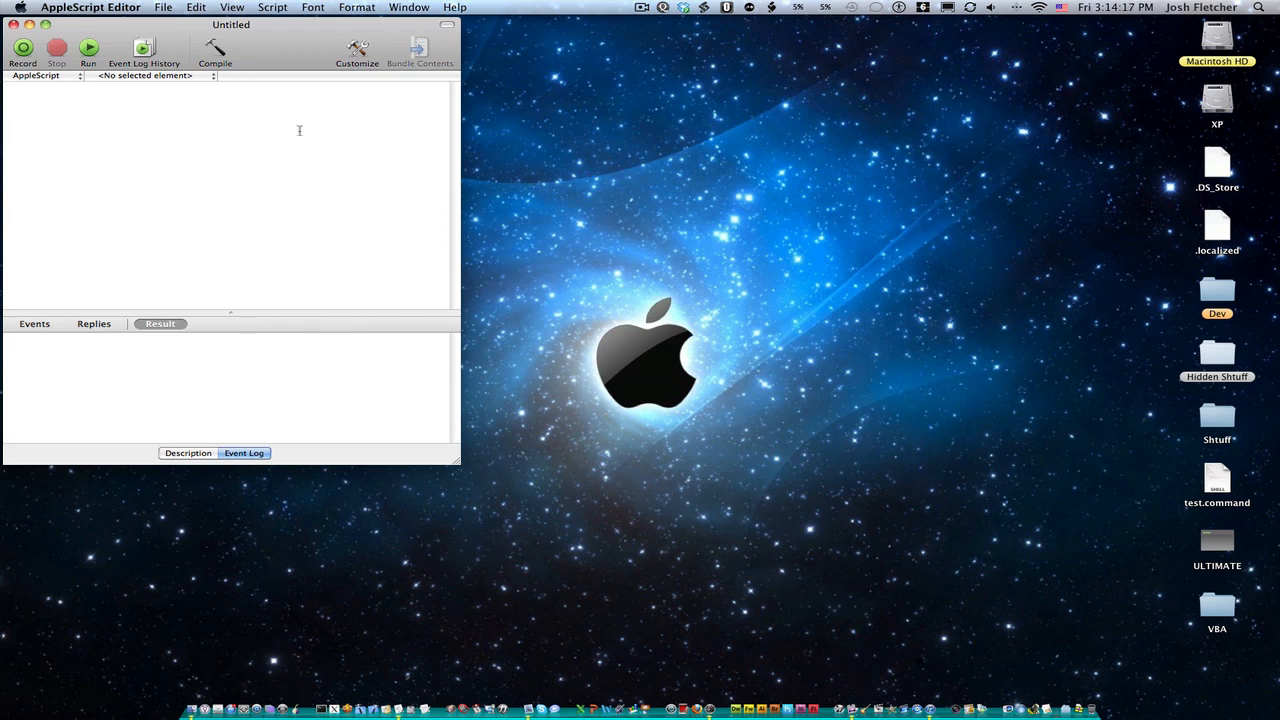
pyautogui.write('beep')
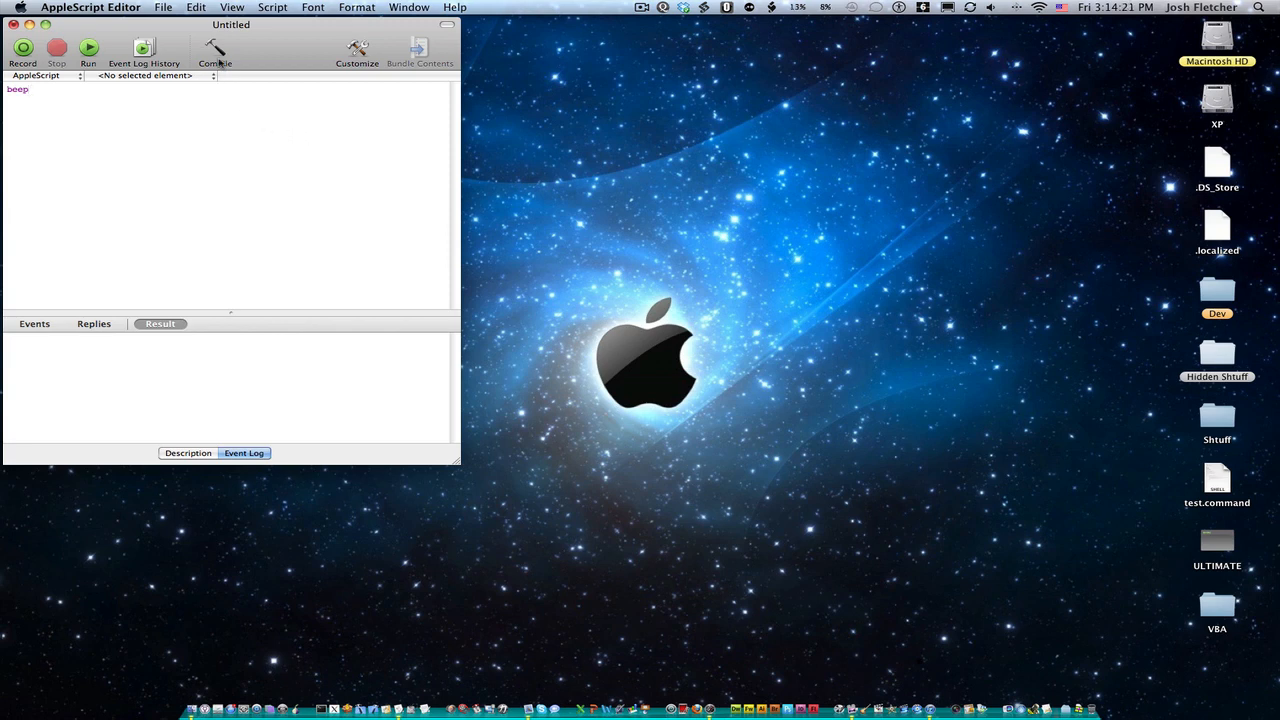
pyautogui.moveTo(214, 50)
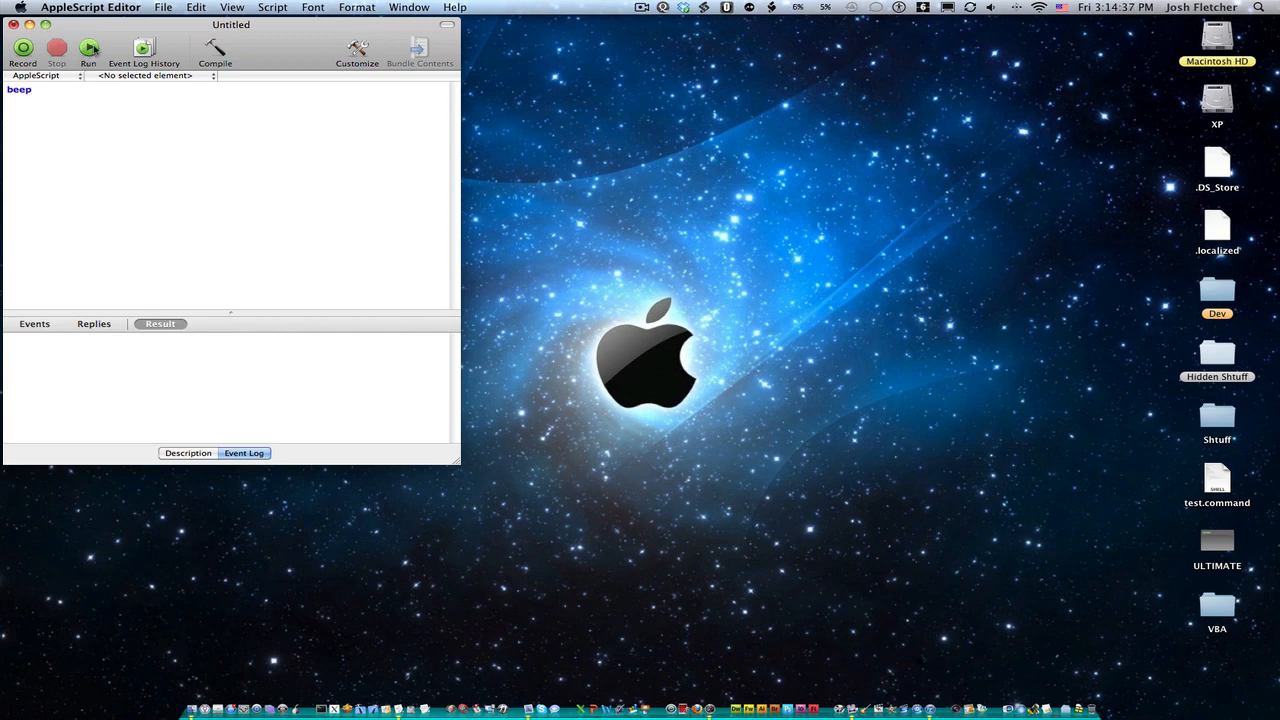
pyautogui.click(32, 88)
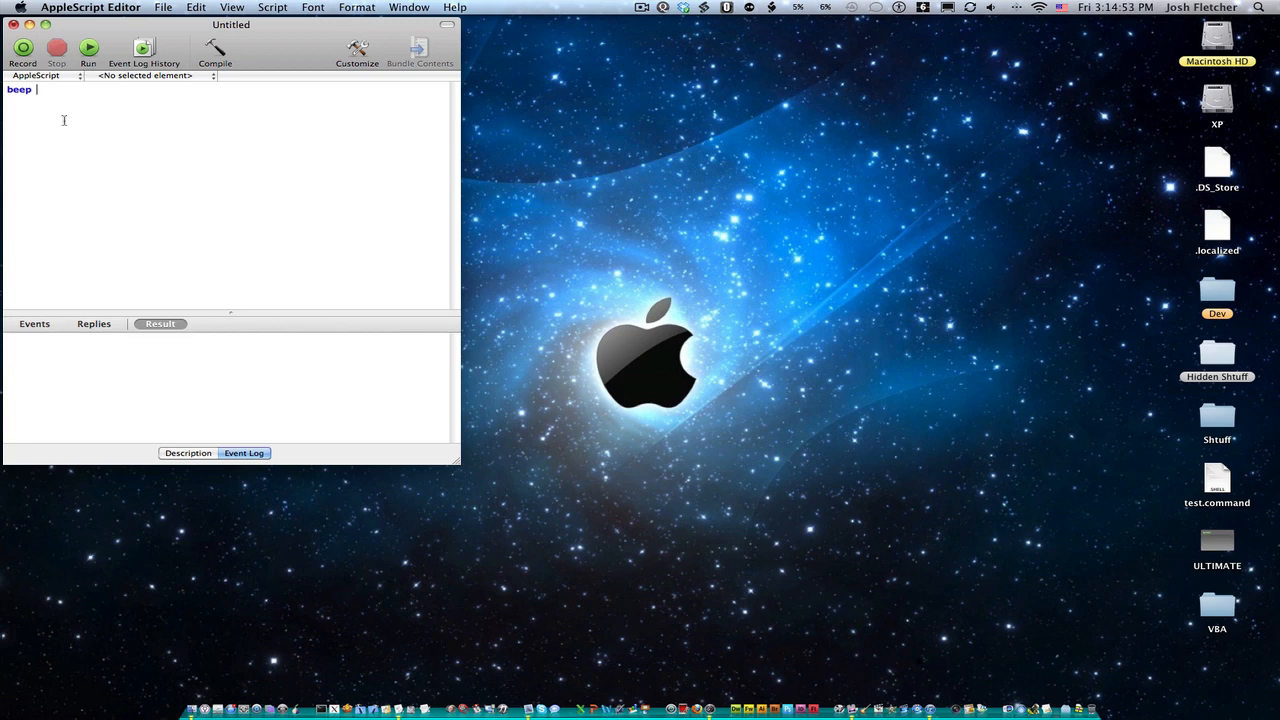
pyautogui.write('2')
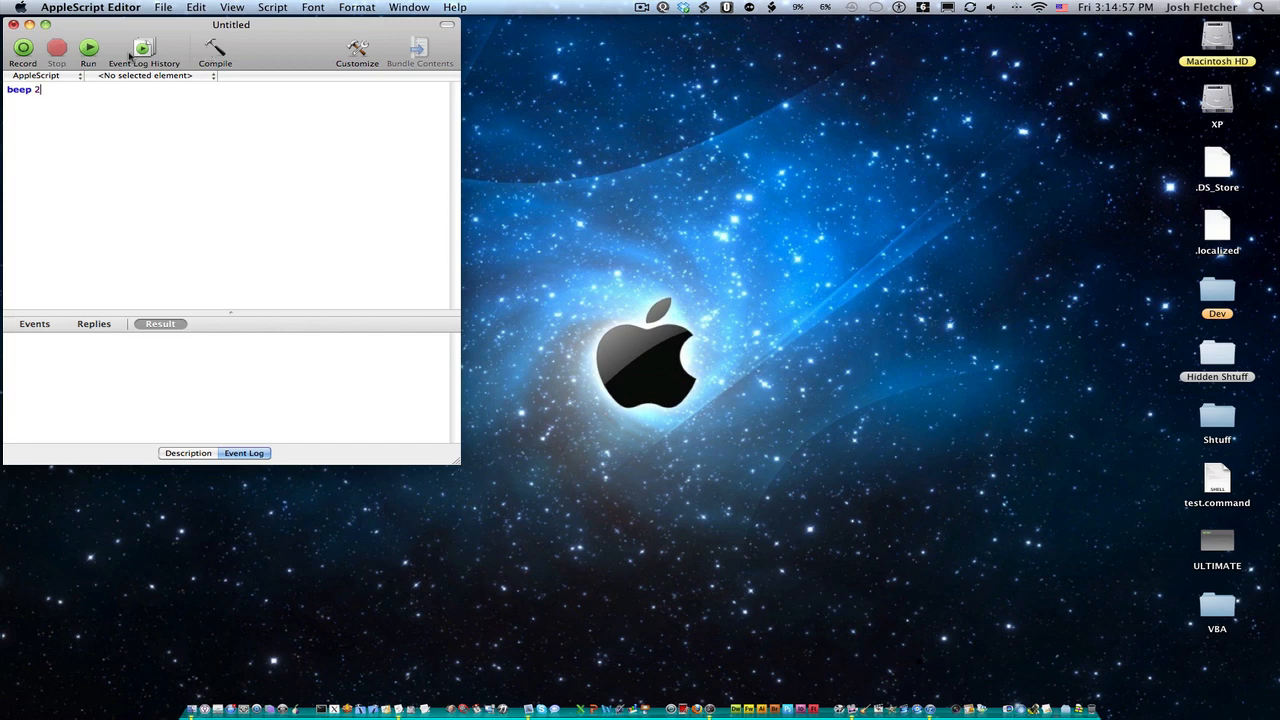
pyautogui.click(88, 50)
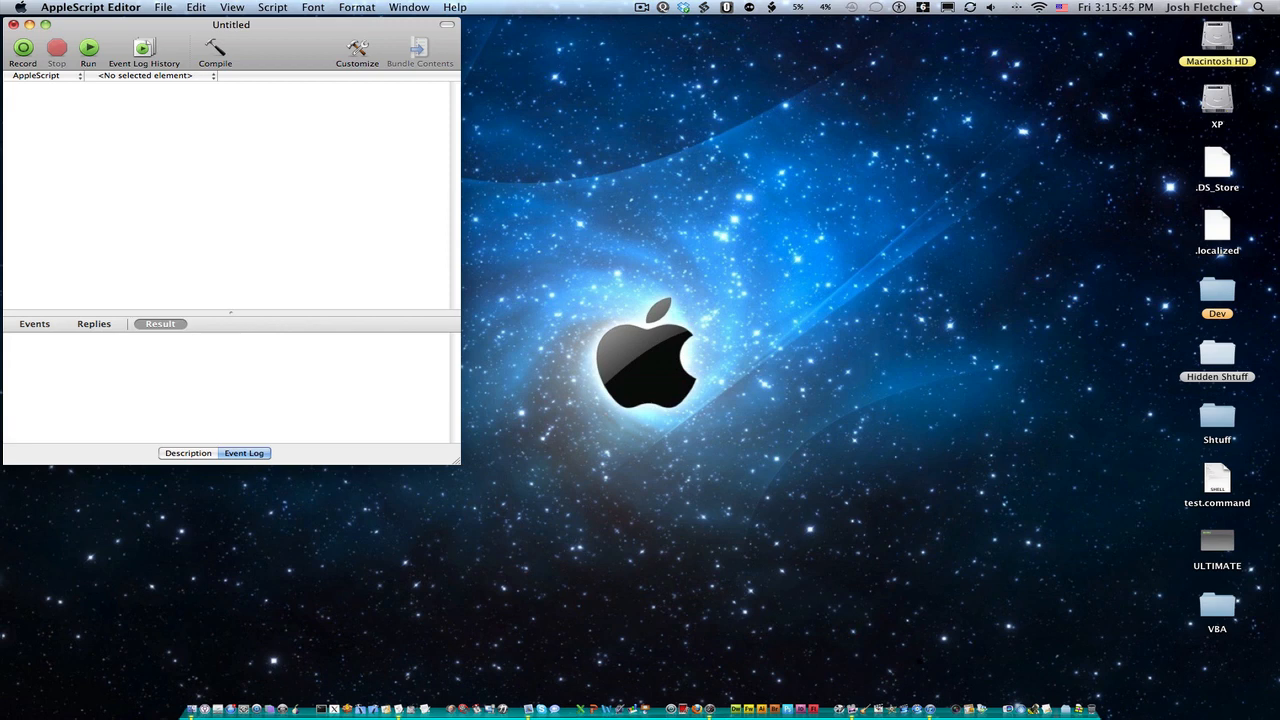
# Step: Write an unfinished tell / end tell block, compile it, and dismiss the syntax error
pyautogui.click(20, 90)
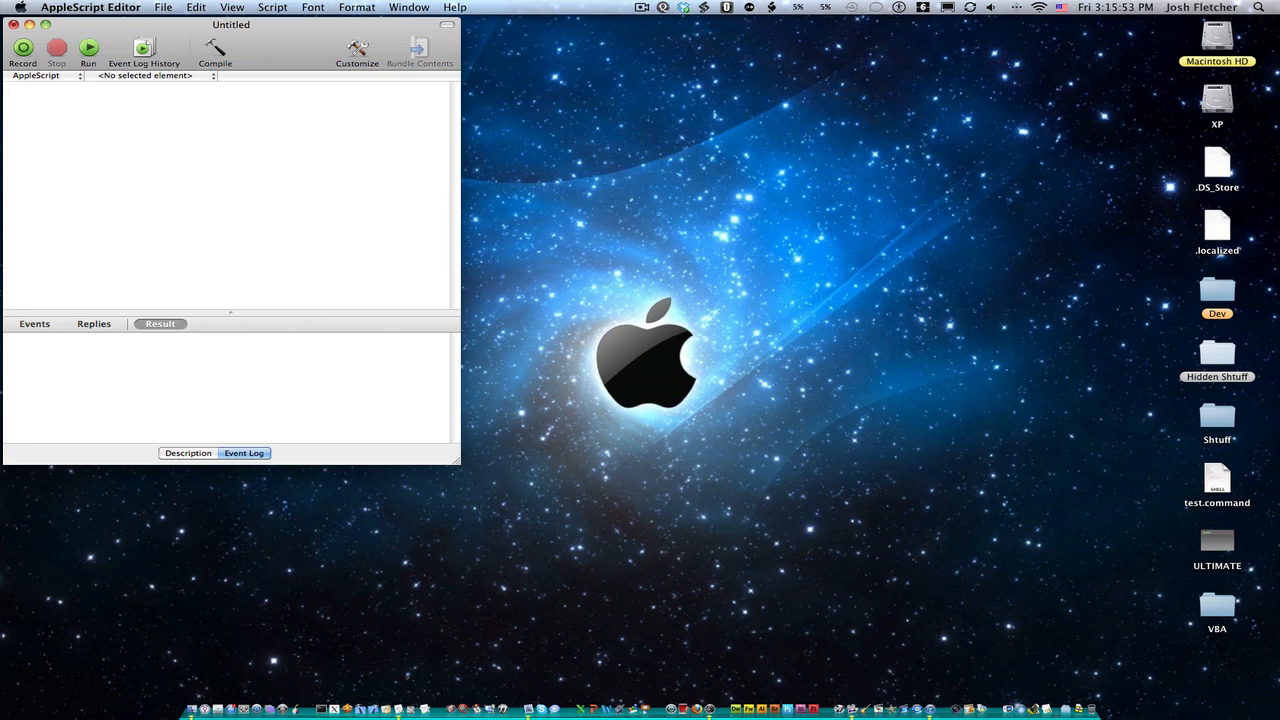
pyautogui.write('tell')
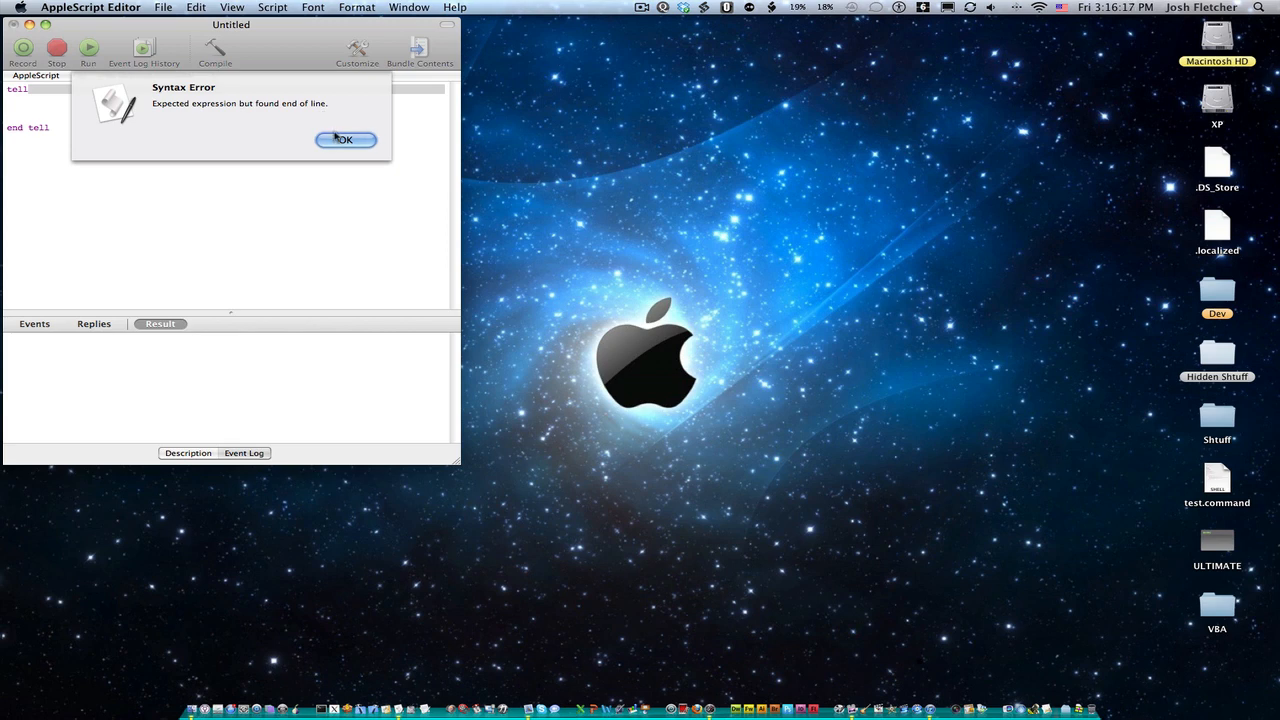
pyautogui.click(344, 140)
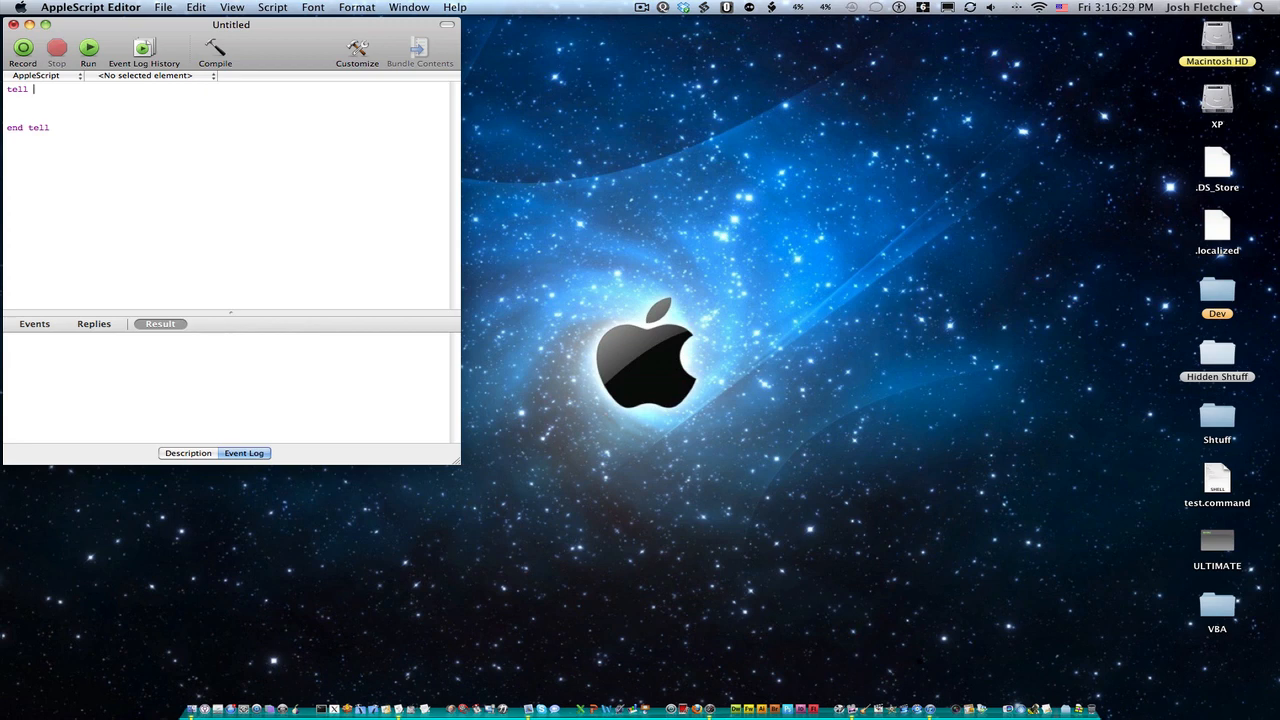
# Step: Complete tell application "Finder" with make new Finder window inside, and run it to open a Finder window
pyautogui.write('application...')
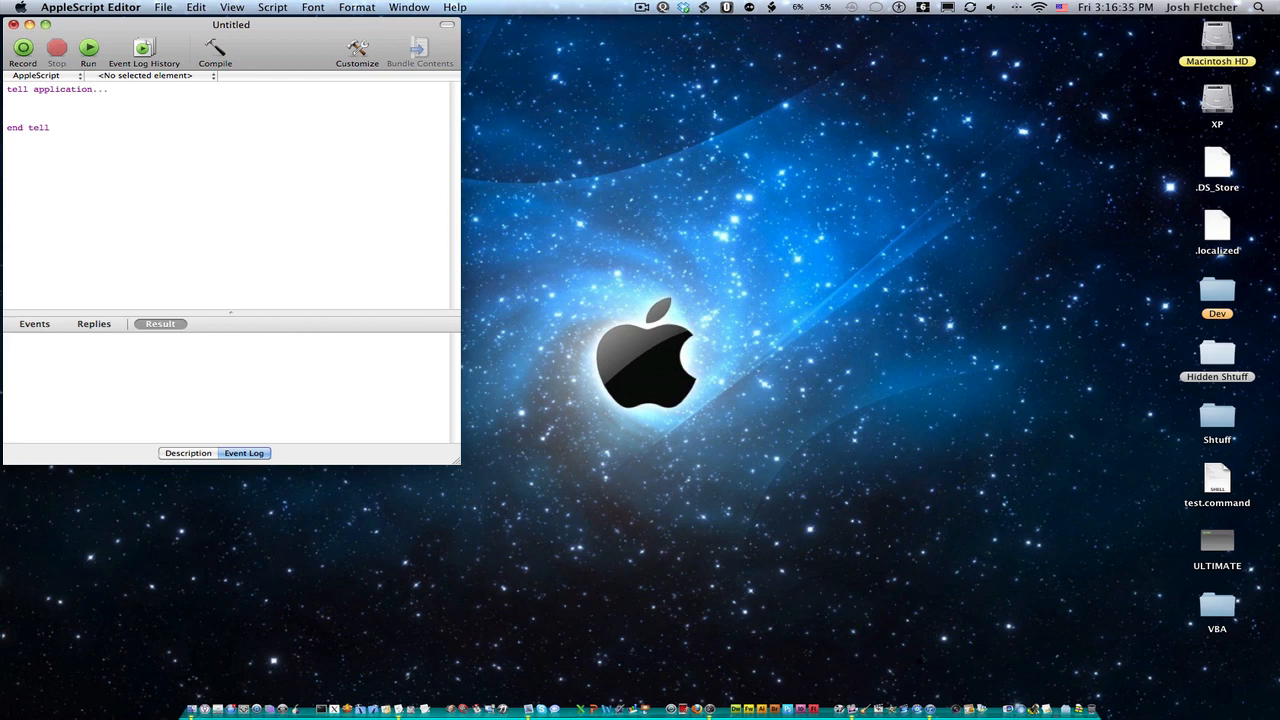
pyautogui.write('"E')
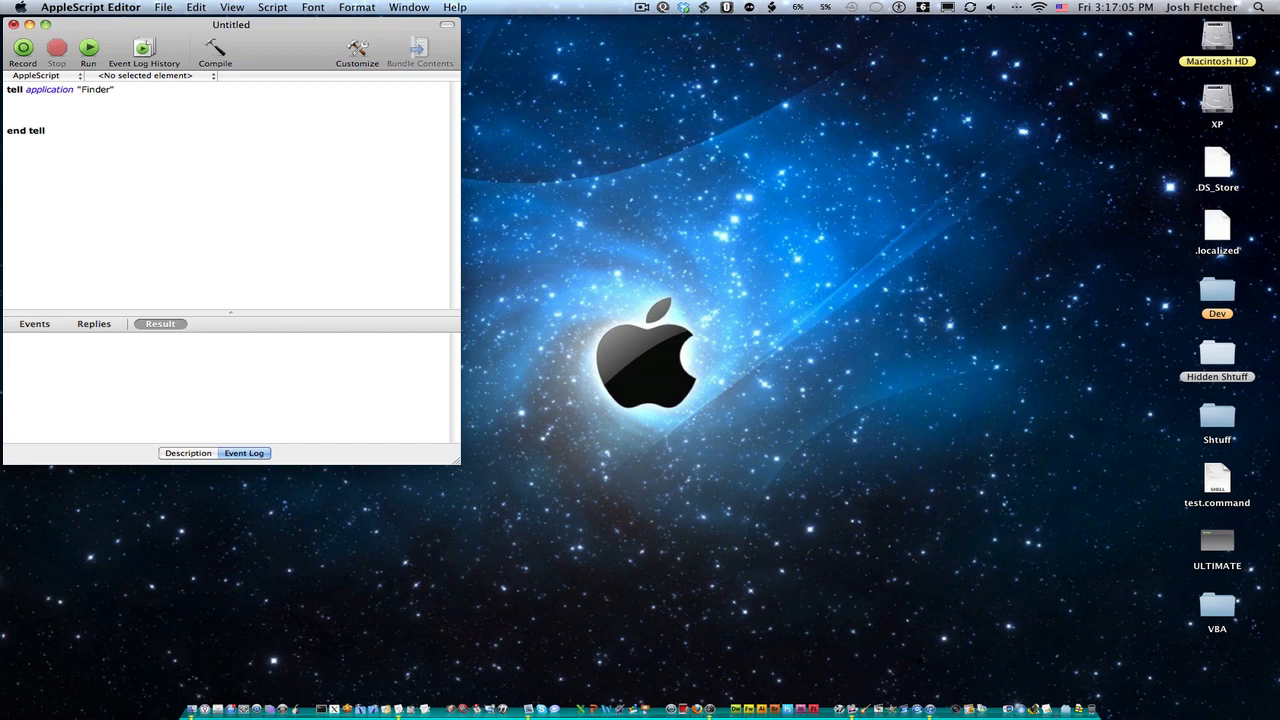
pyautogui.write('make new function')
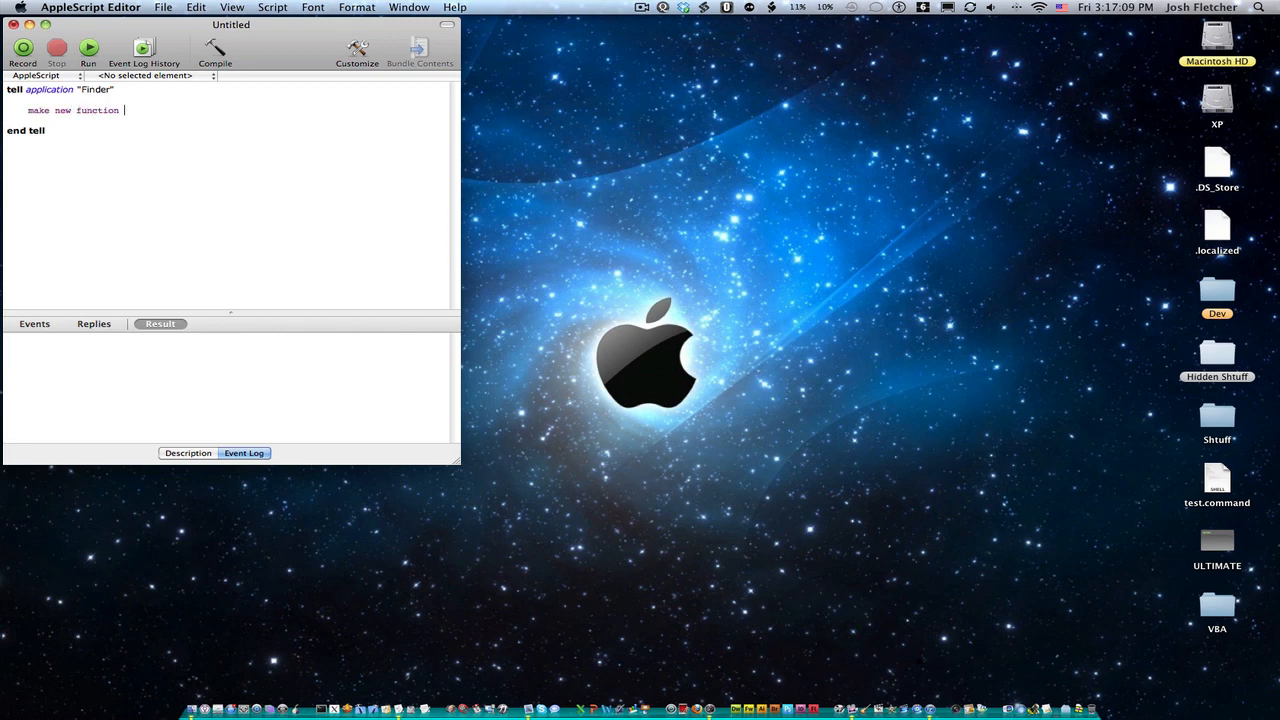
pyautogui.write('finder window')
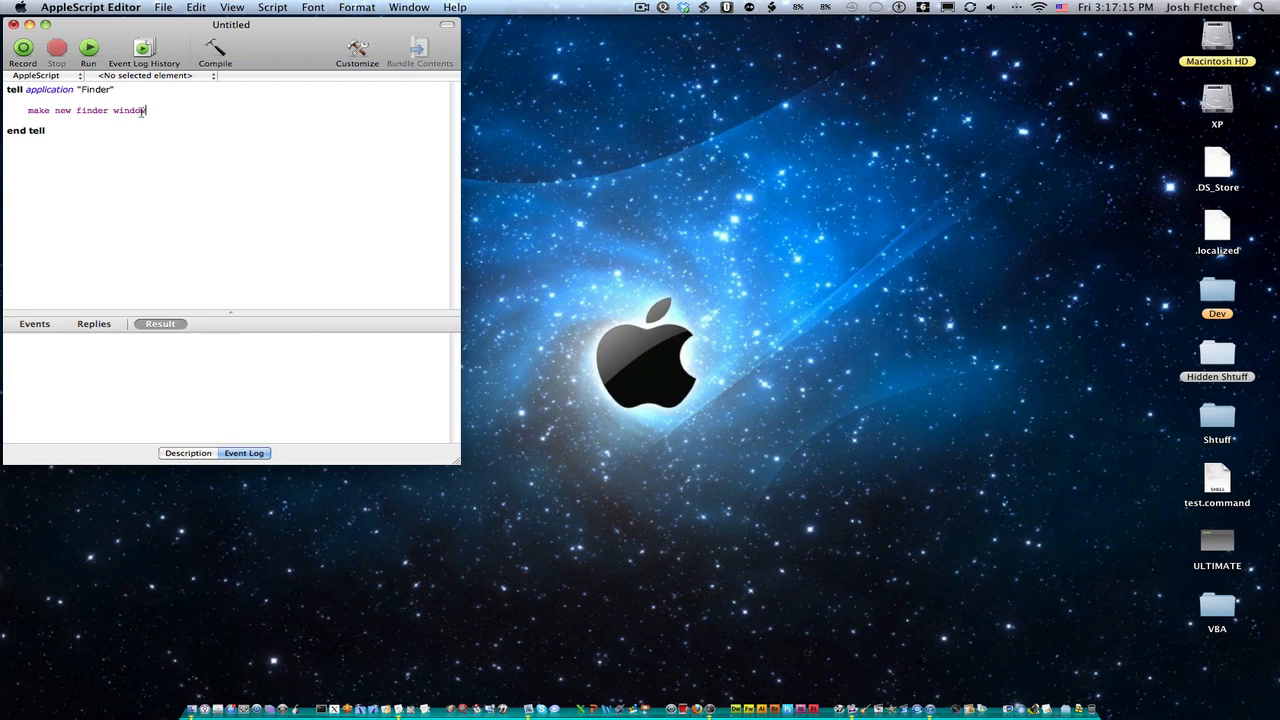
pyautogui.moveTo(208, 198)
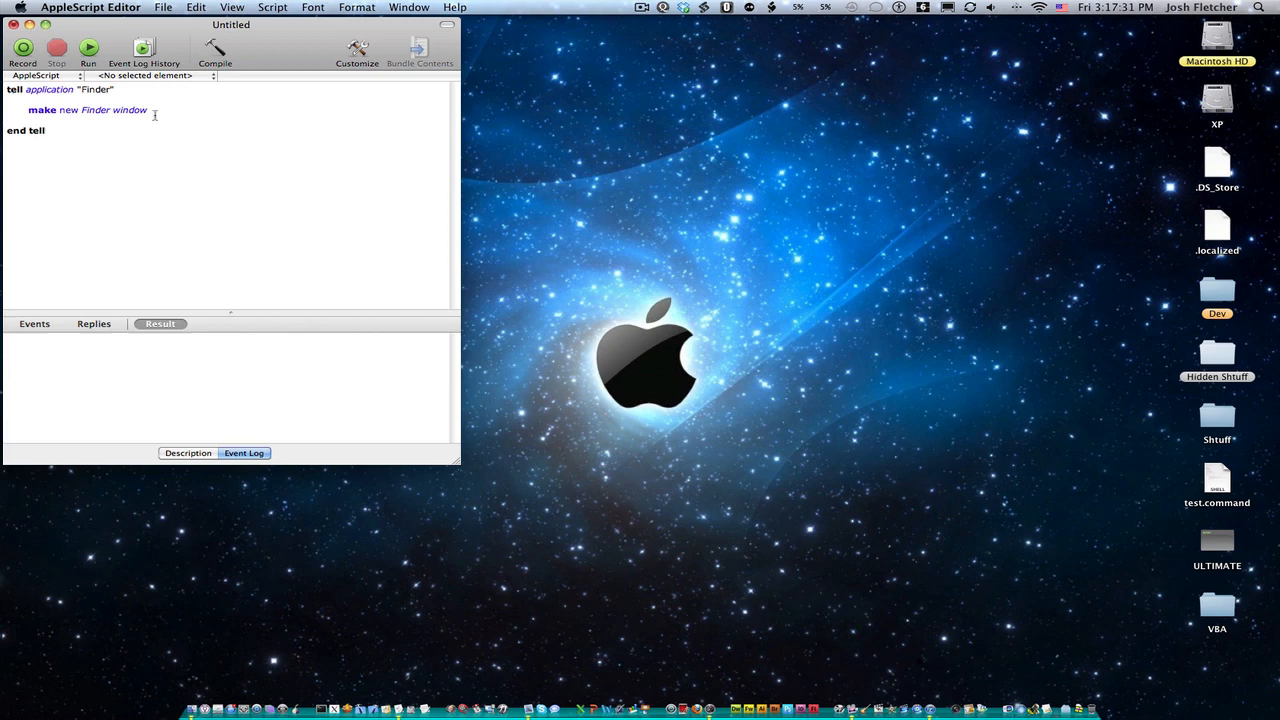
pyautogui.click(88, 48)
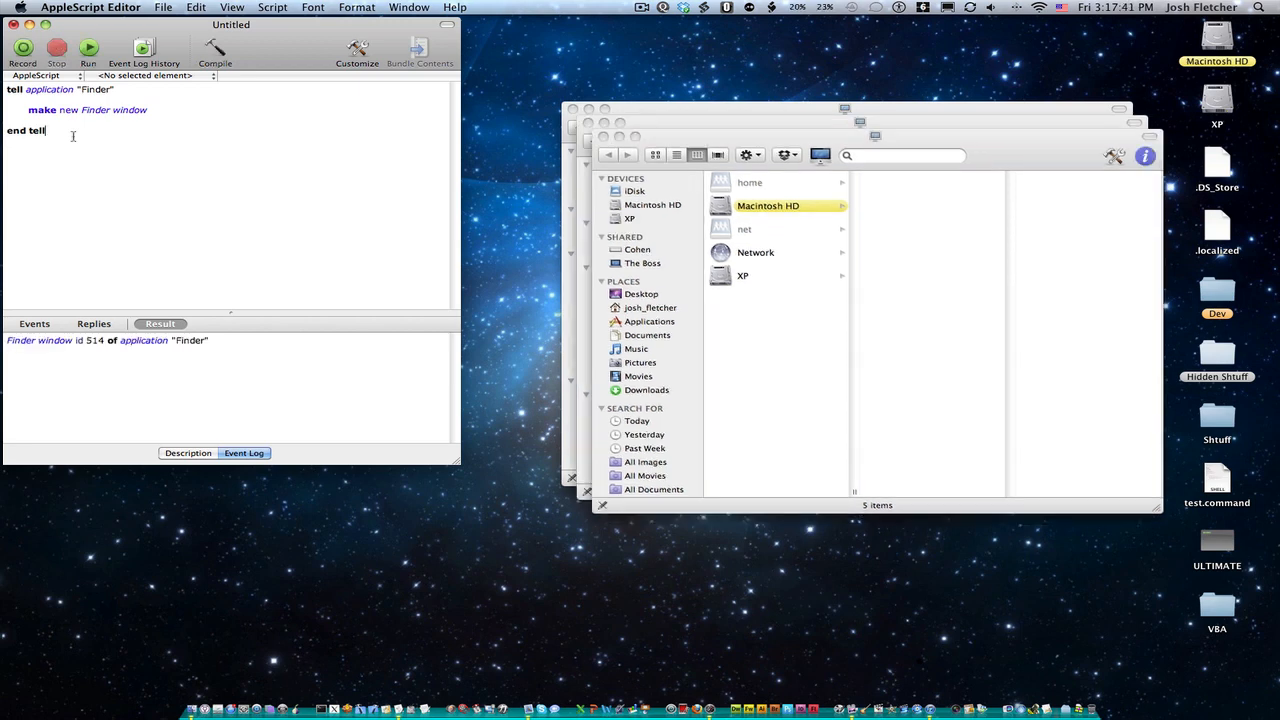
# Step: Replace the make line with close Finder windows and run the script to close the open Finder windows
pyautogui.click(88, 48)
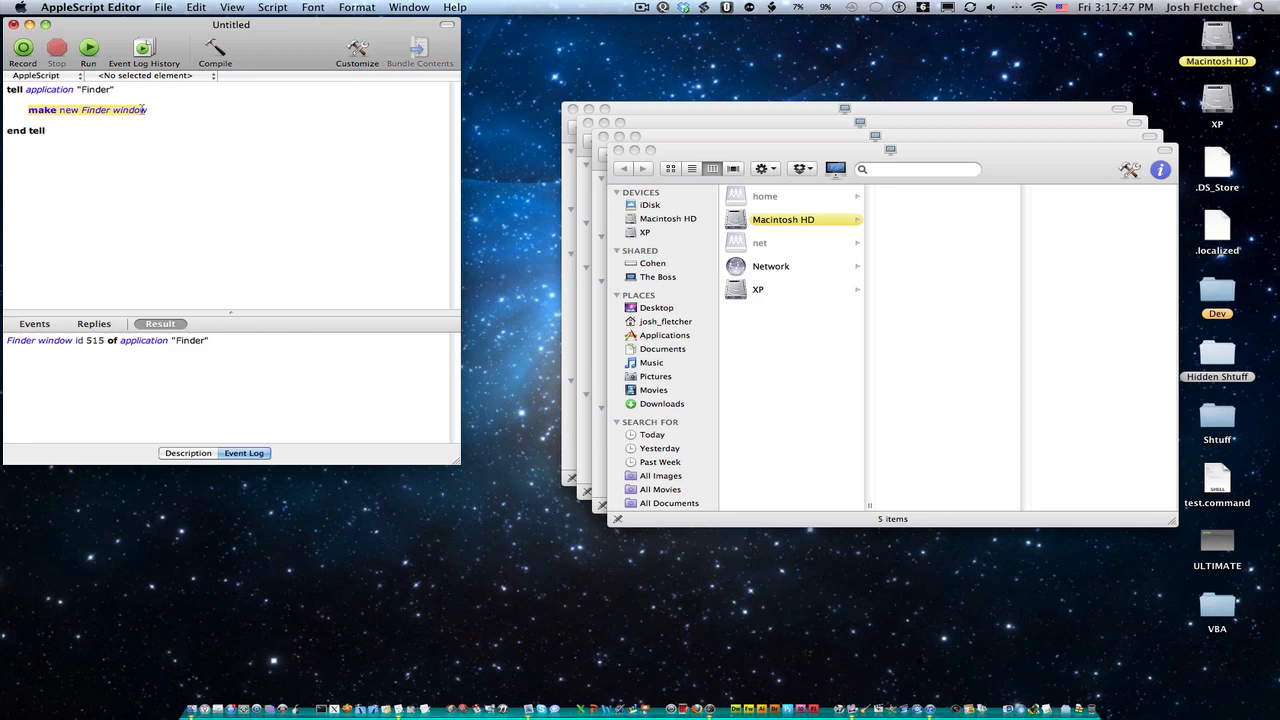
pyautogui.write('d')
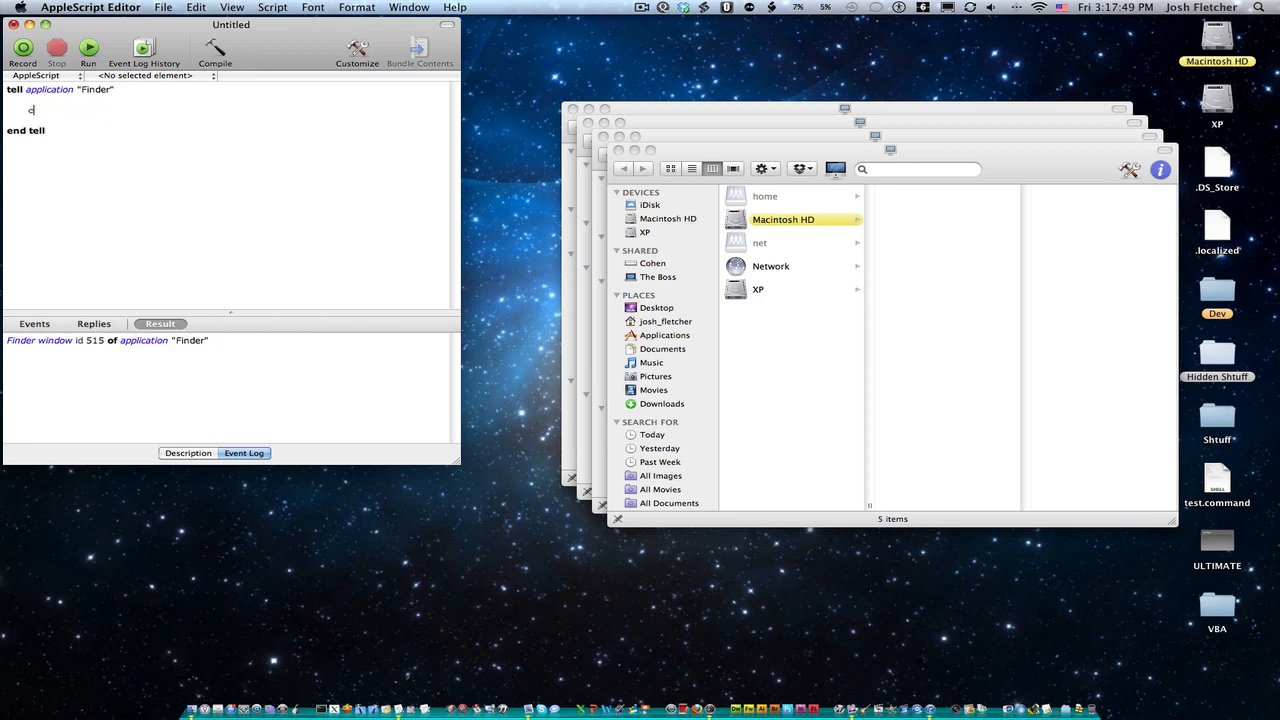
pyautogui.write('close finder')
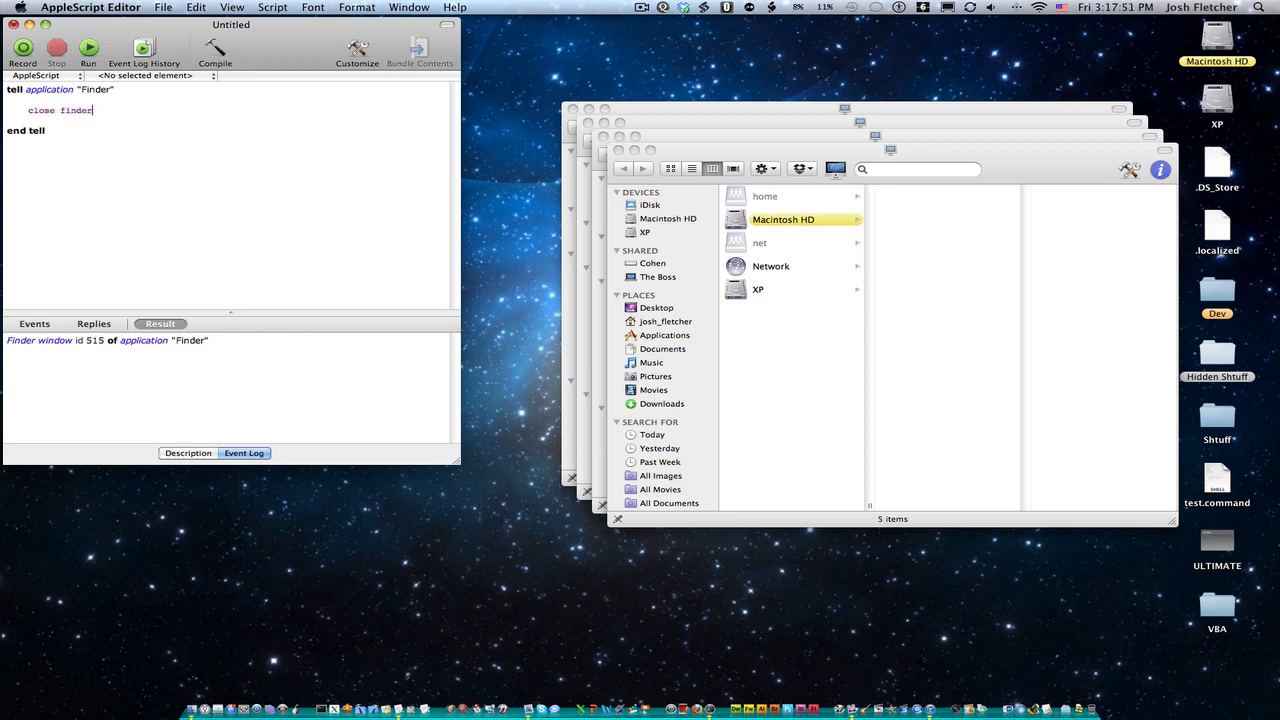
pyautogui.write('windows')
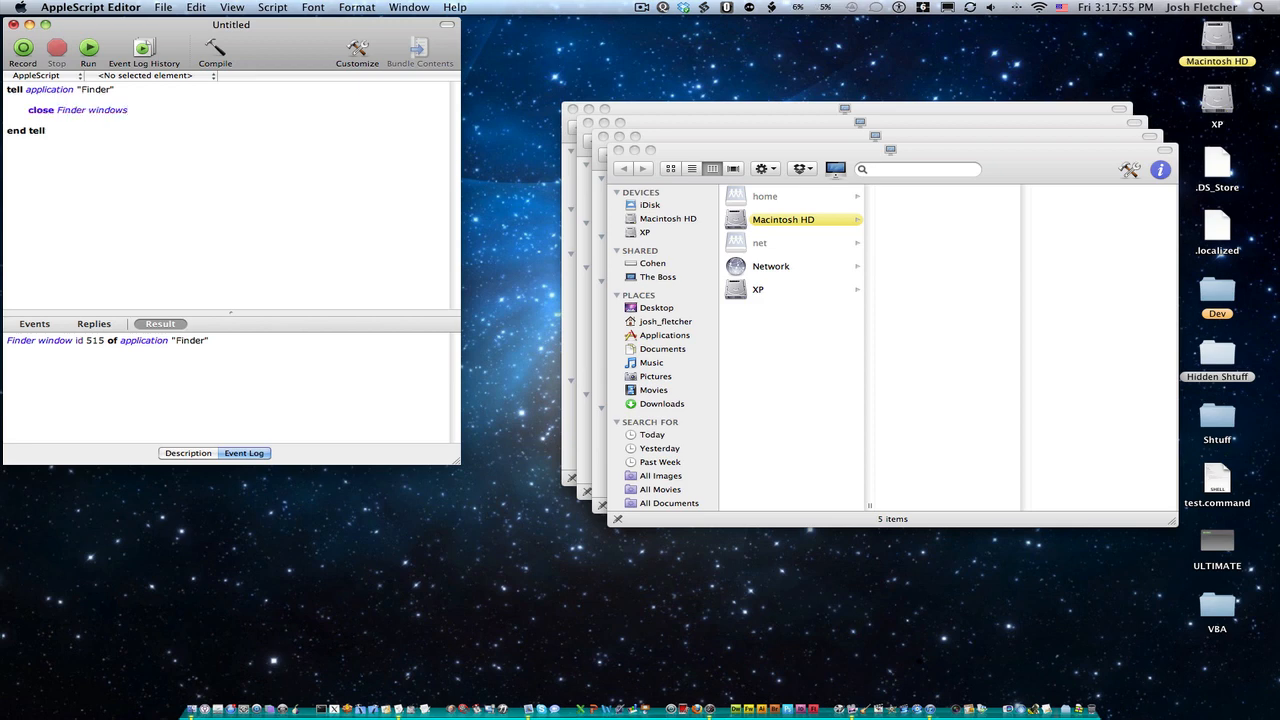
pyautogui.click(88, 48)
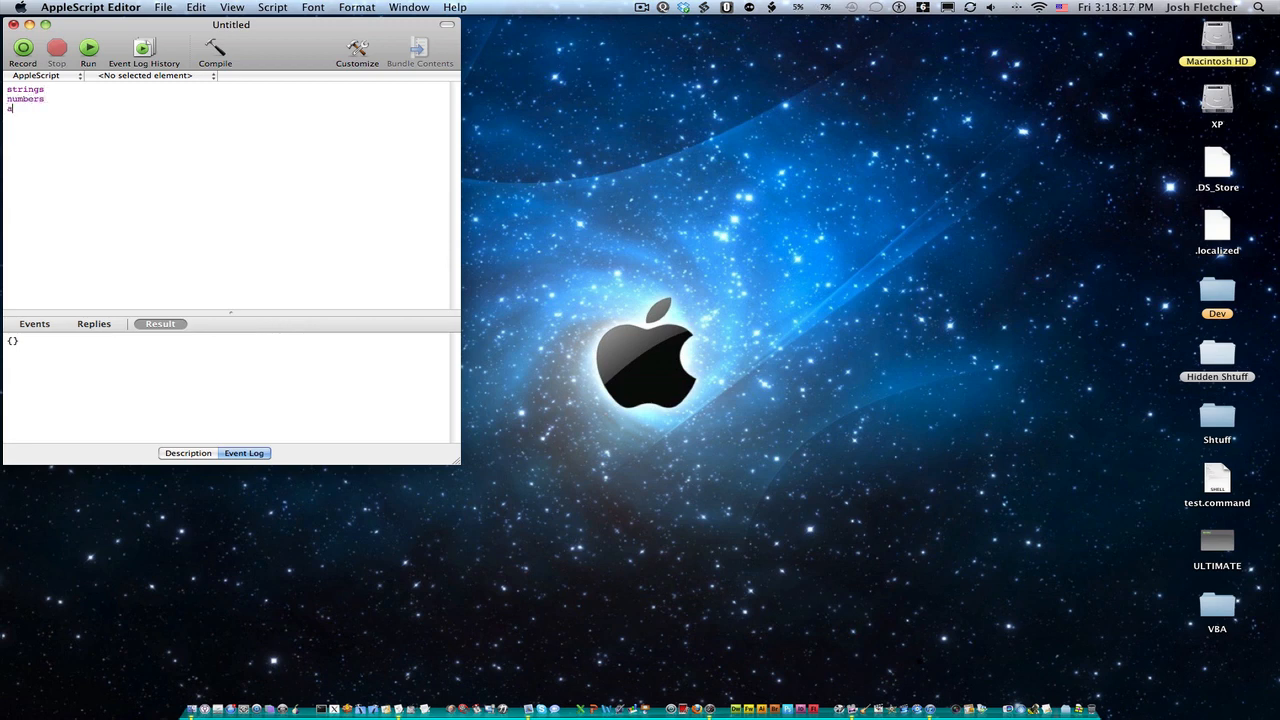
# Step: List strings, numbers, arrays as topics, clear the editor, and begin a new line with set
pyautogui.write('arrays')
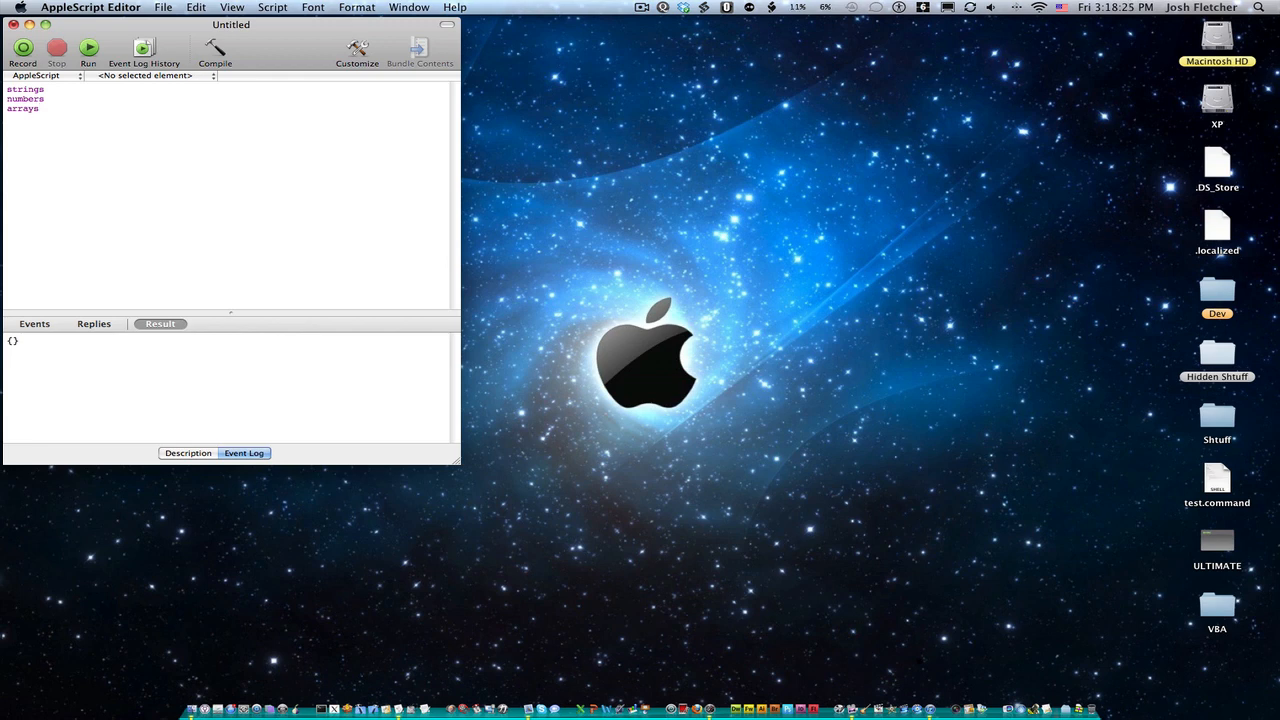
pyautogui.click(38, 108)
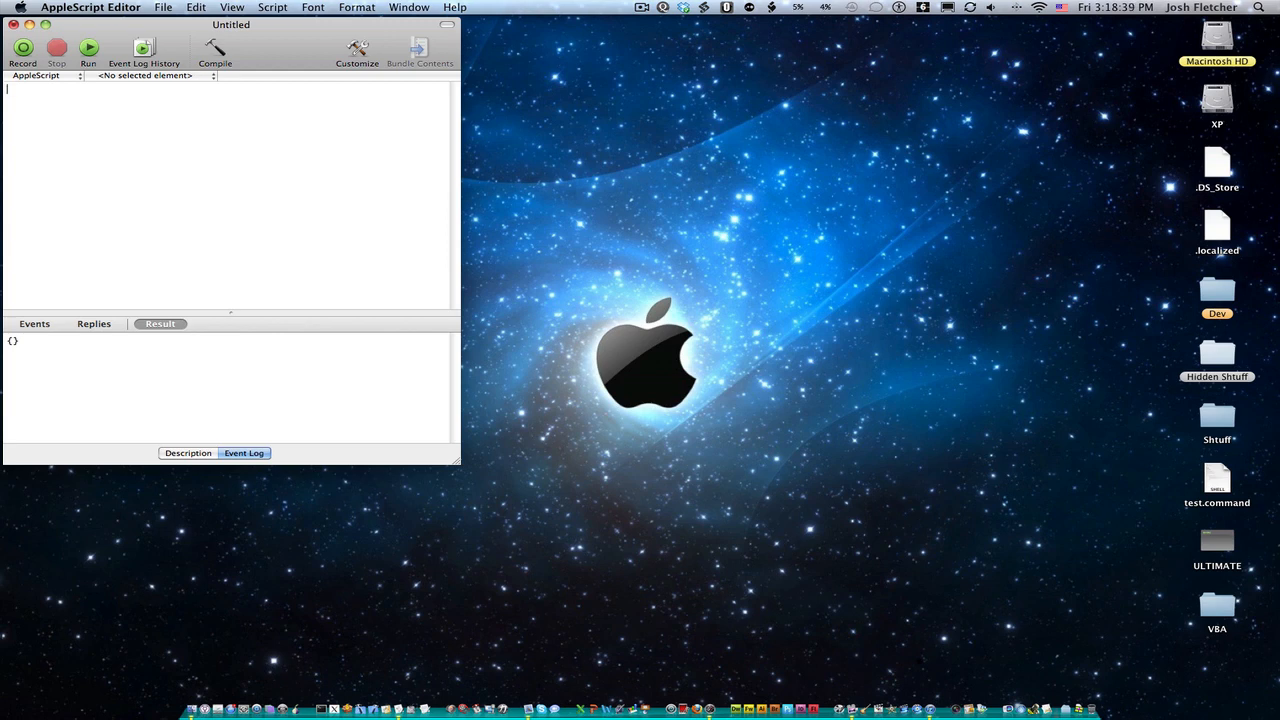
pyautogui.write('set')
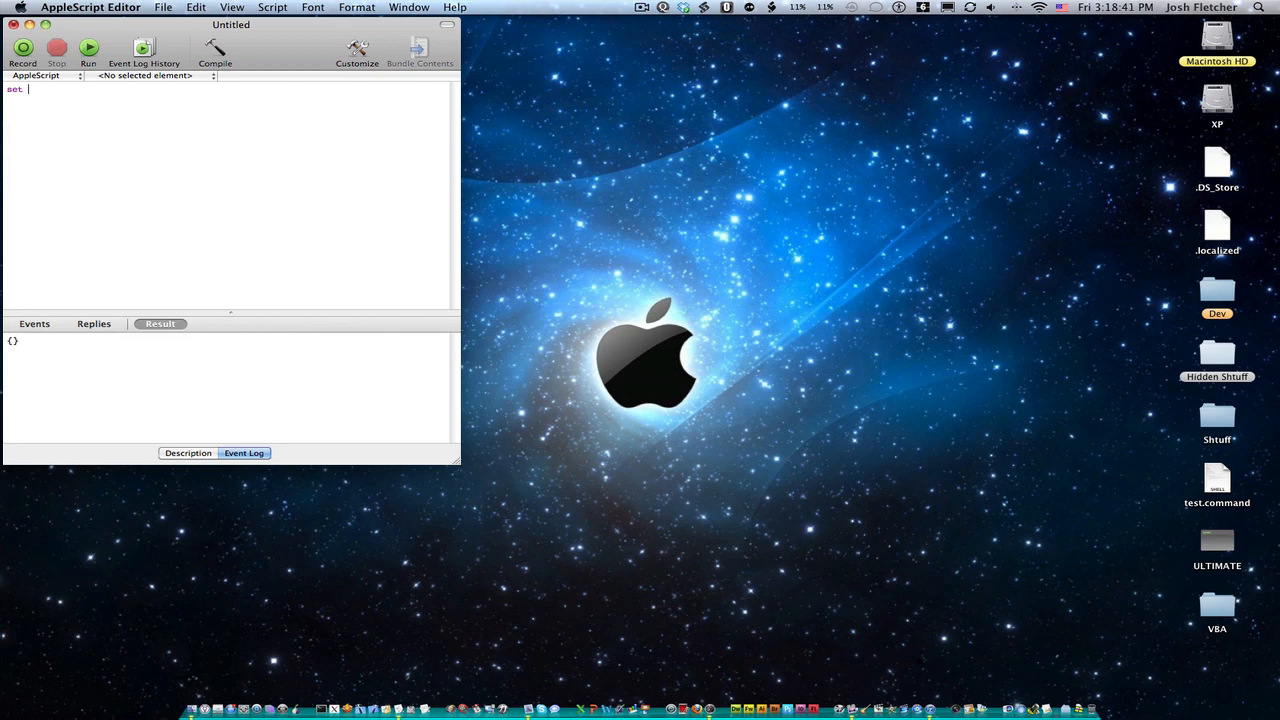
# Step: Write set theVariable to "this is a variable" and compile it
pyautogui.write('they')
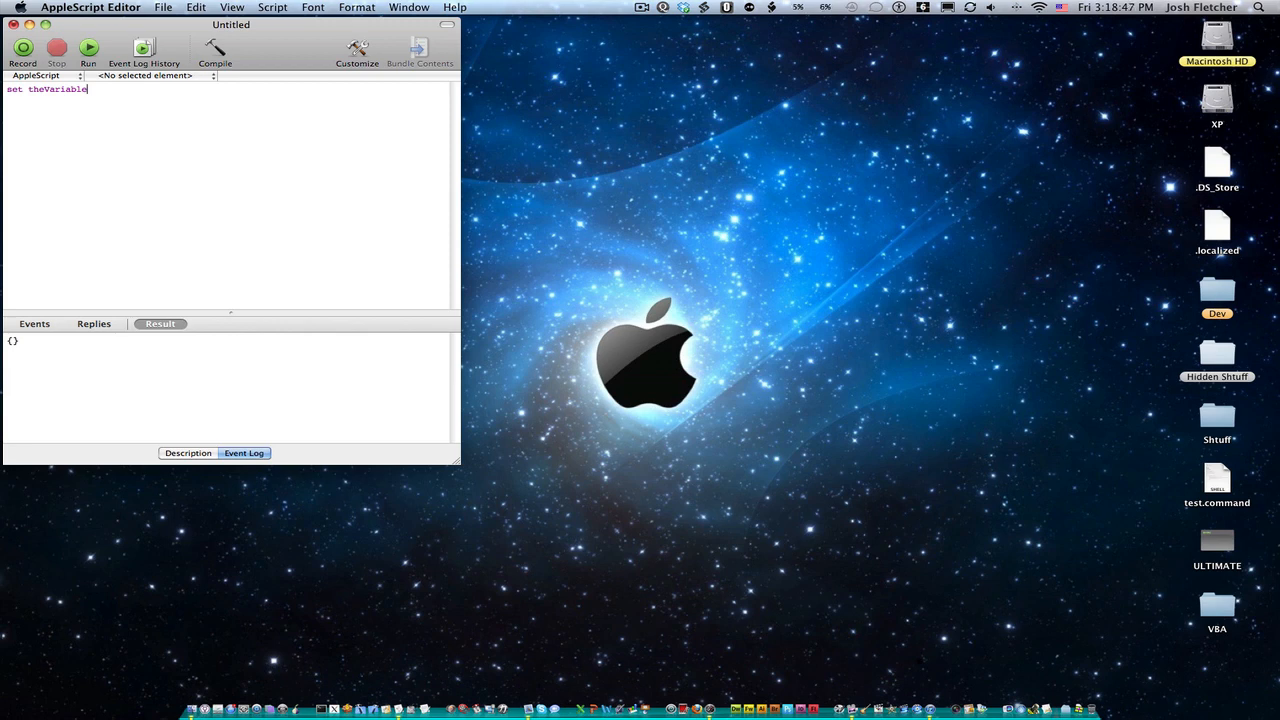
pyautogui.write('to')
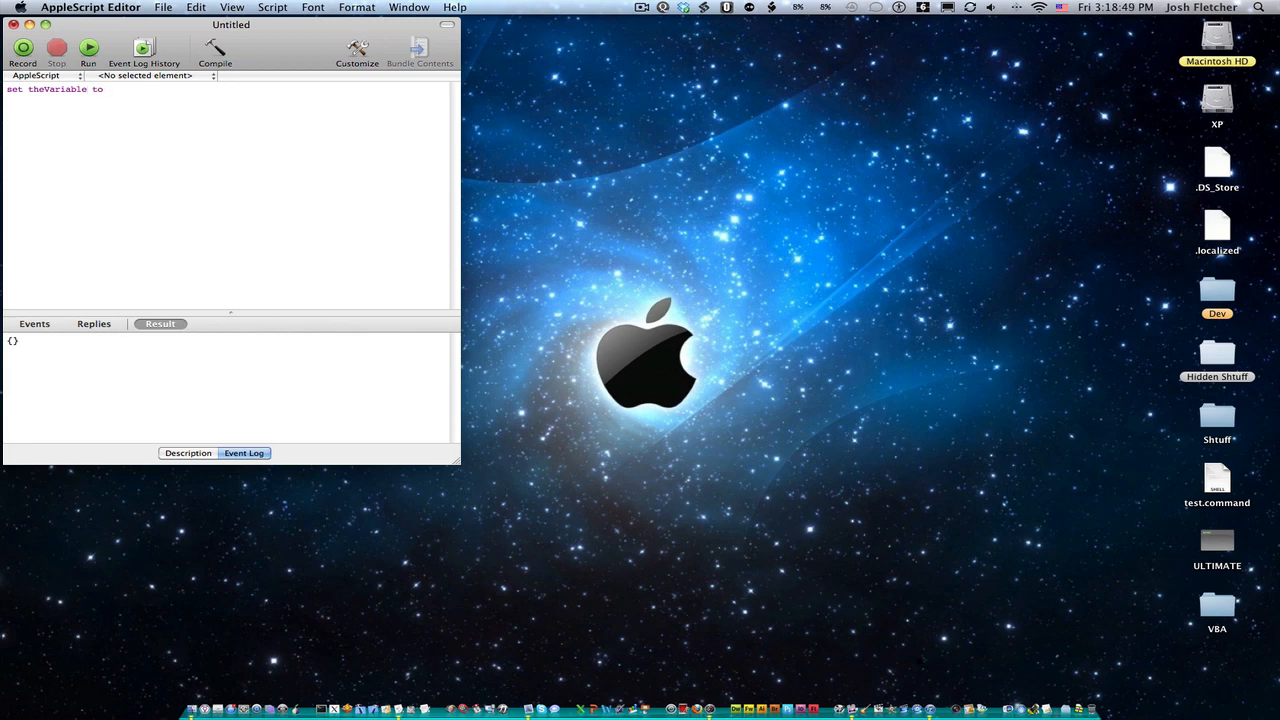
pyautogui.write('"')
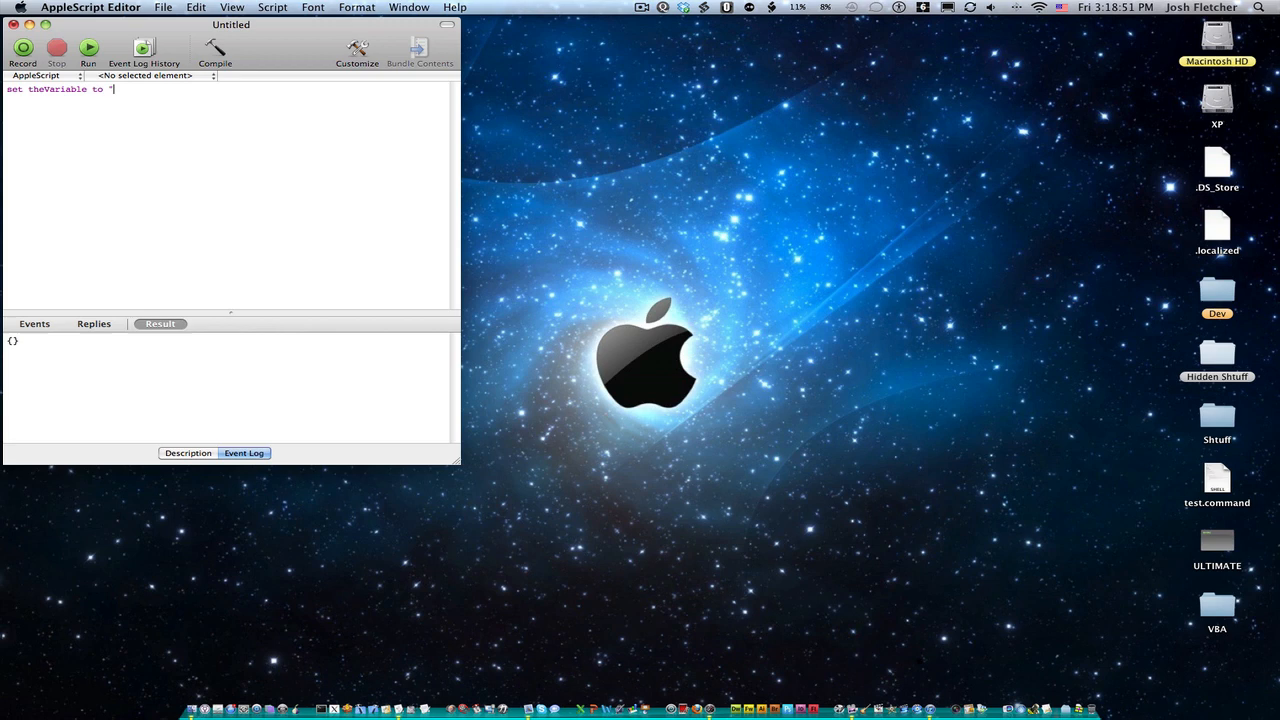
pyautogui.write('this')
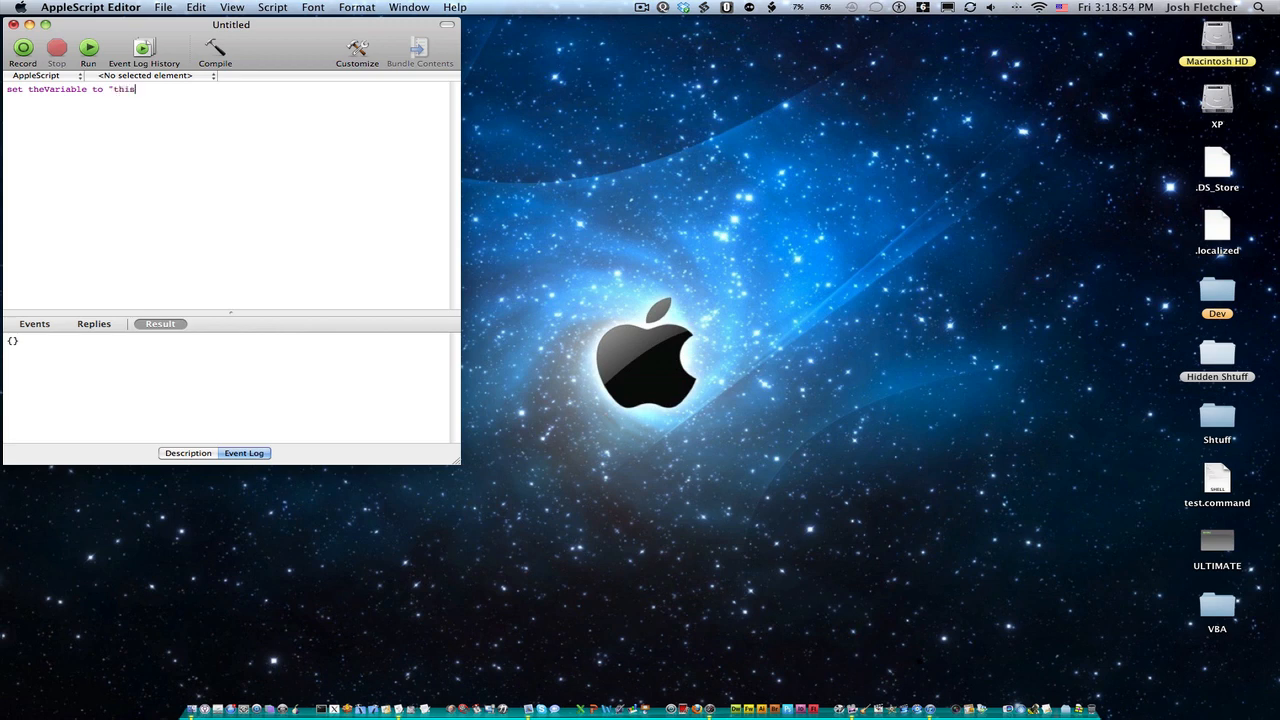
pyautogui.write('is a variable')
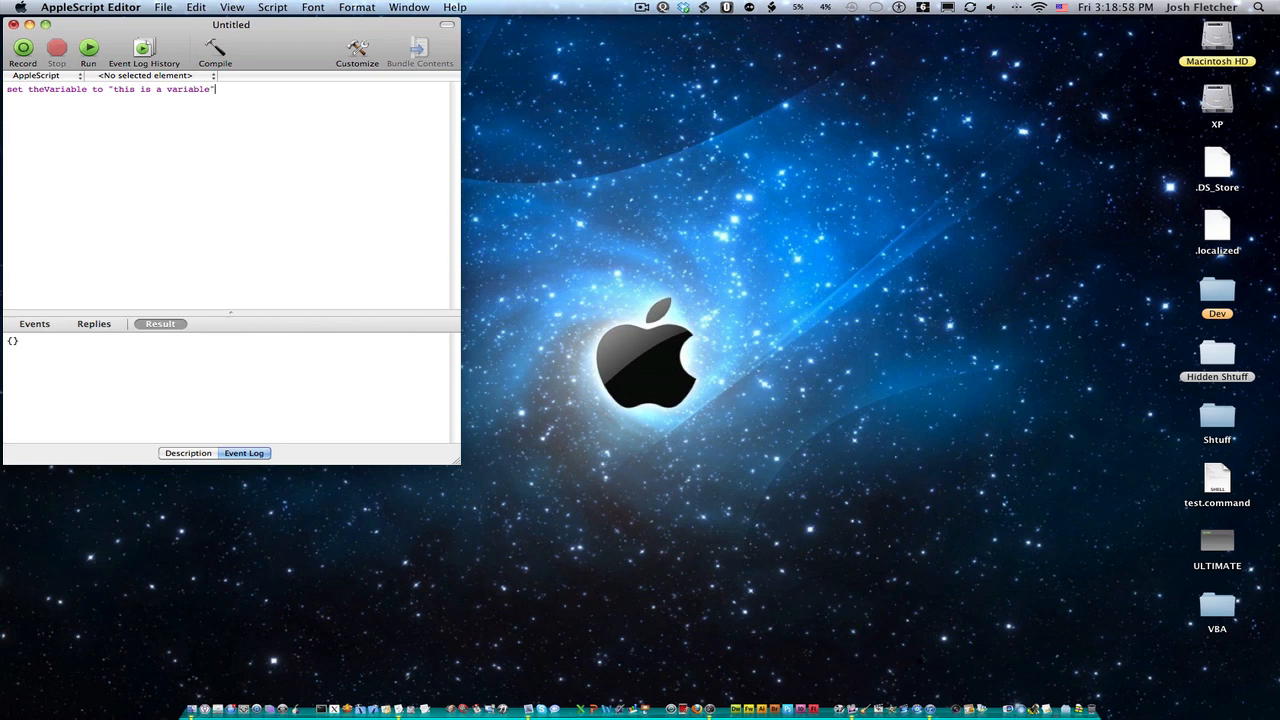
pyautogui.click(214, 48)
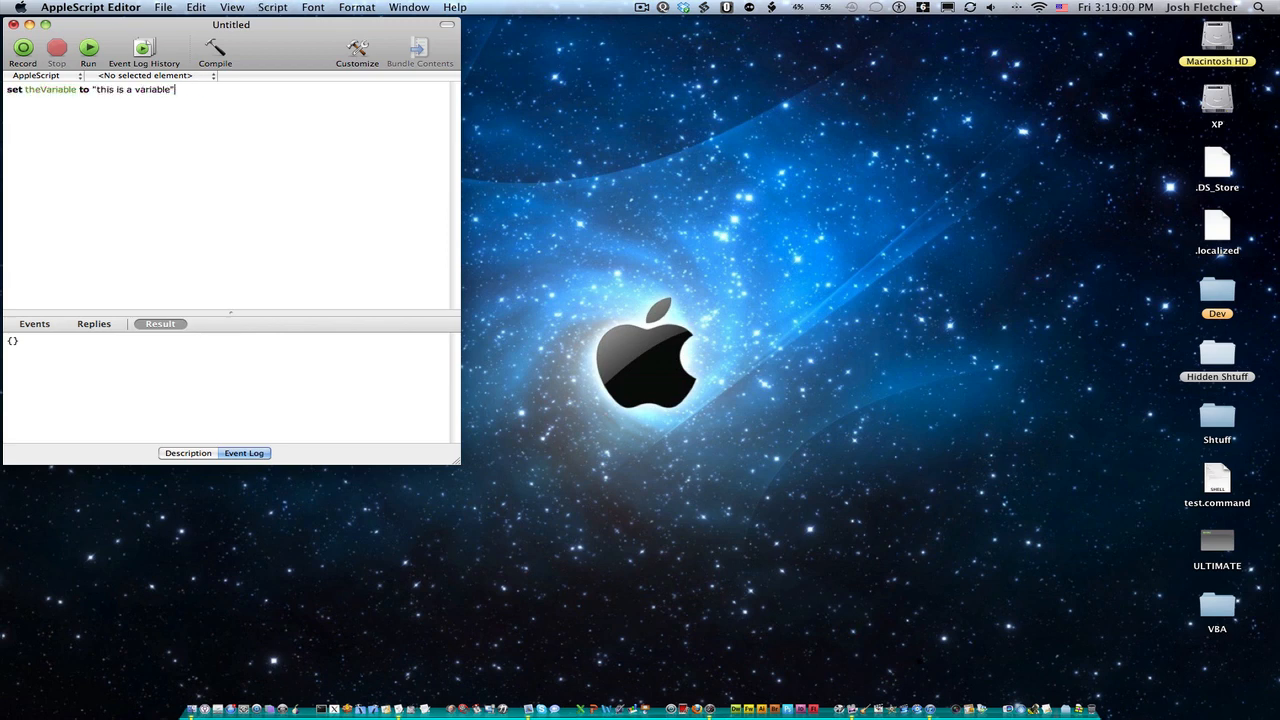
# Step: Add a return theVariable line and compile the two-line script
pyautogui.press('Return')
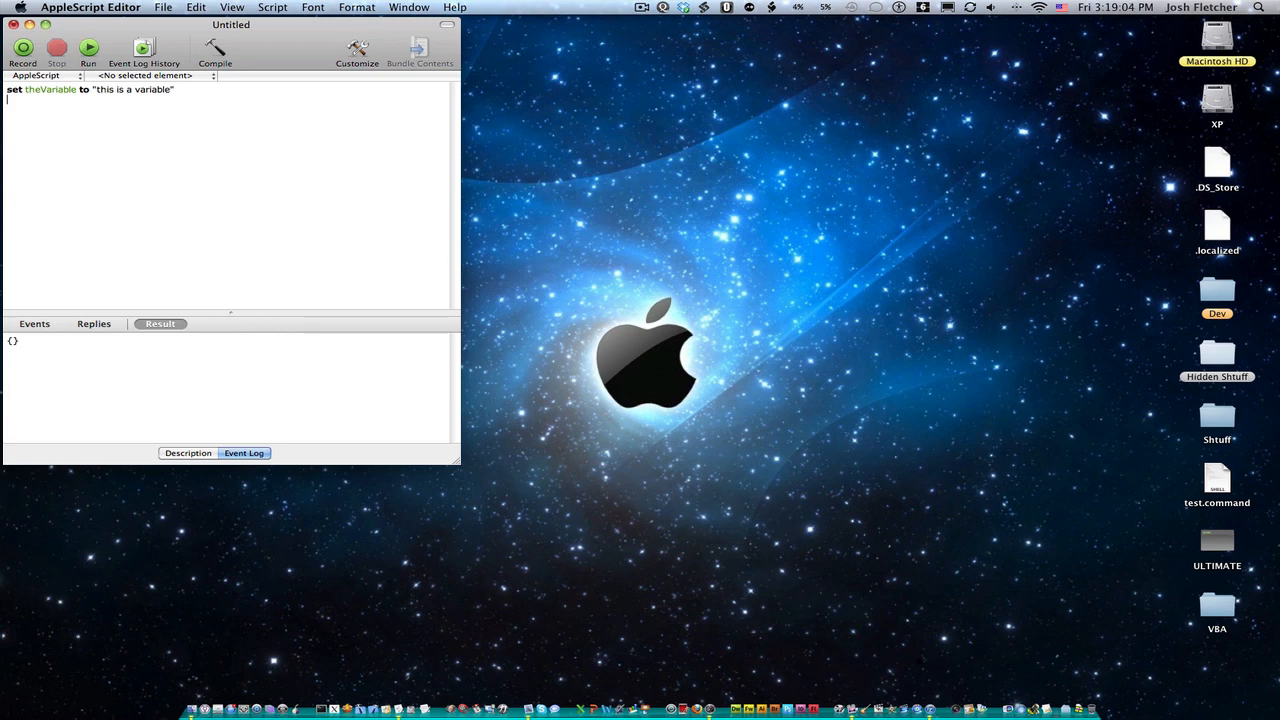
pyautogui.write('return')
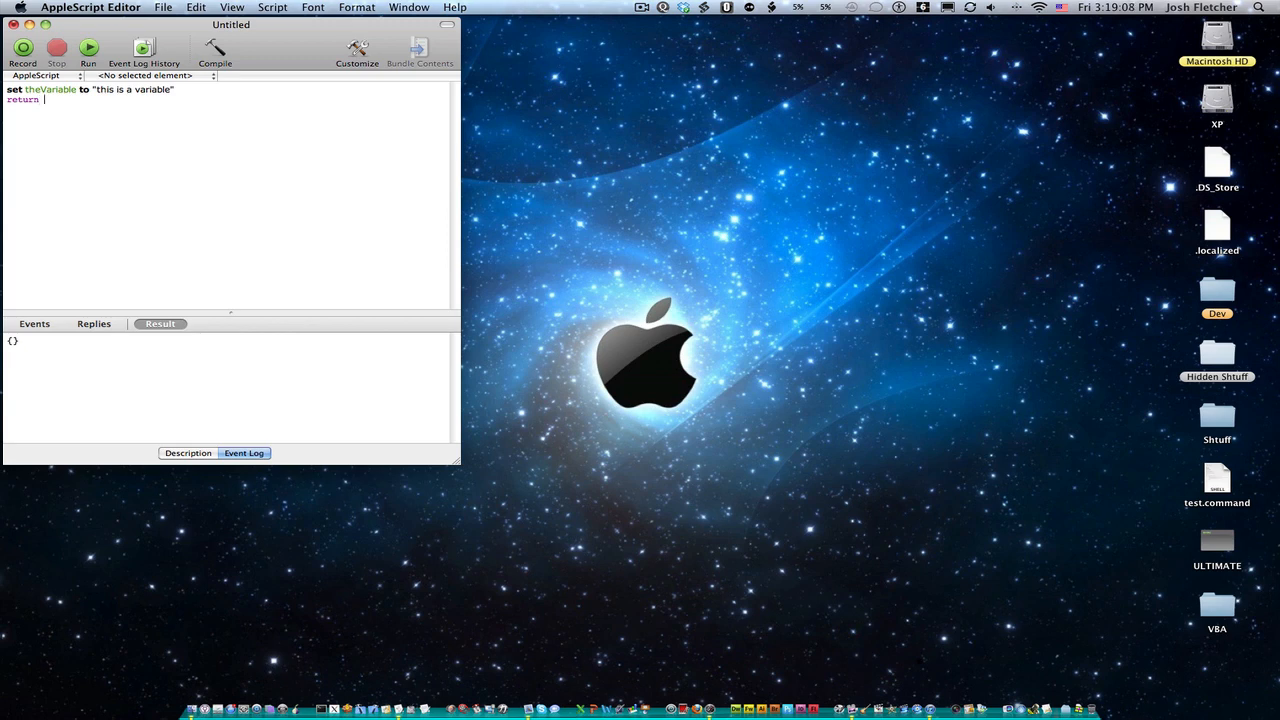
pyautogui.write('theVariable')
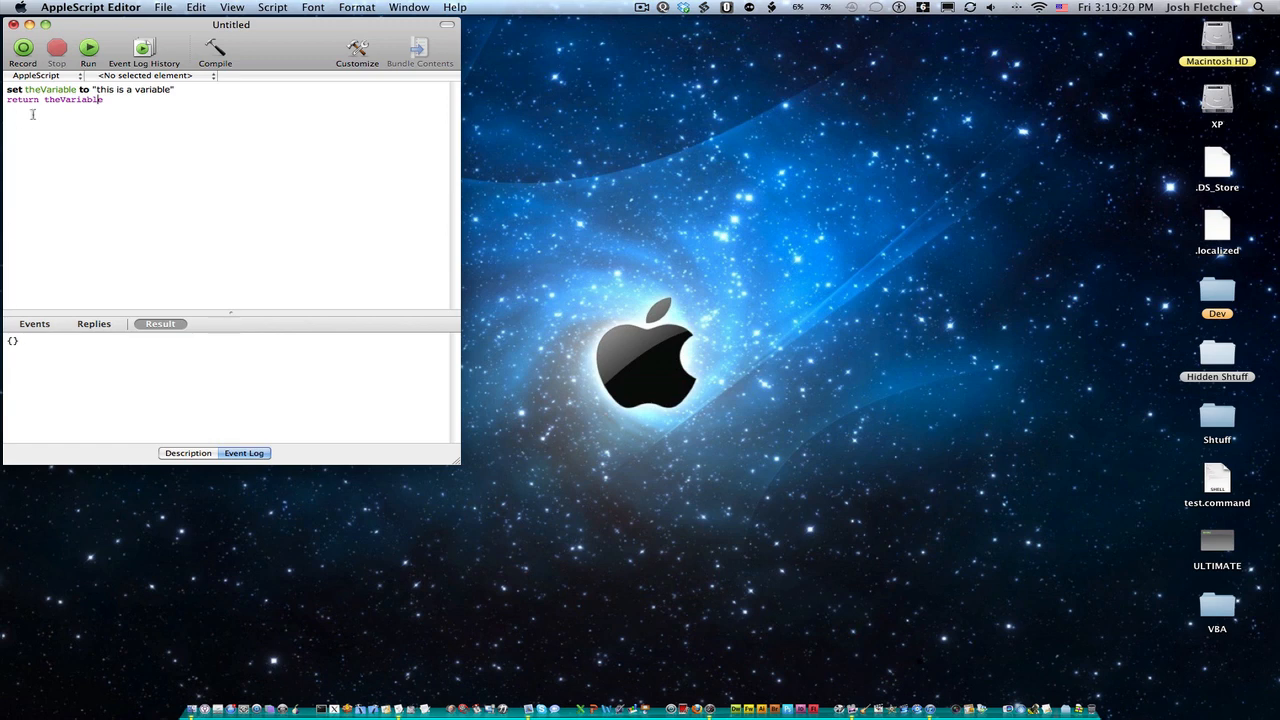
pyautogui.doubleClick(72, 100)
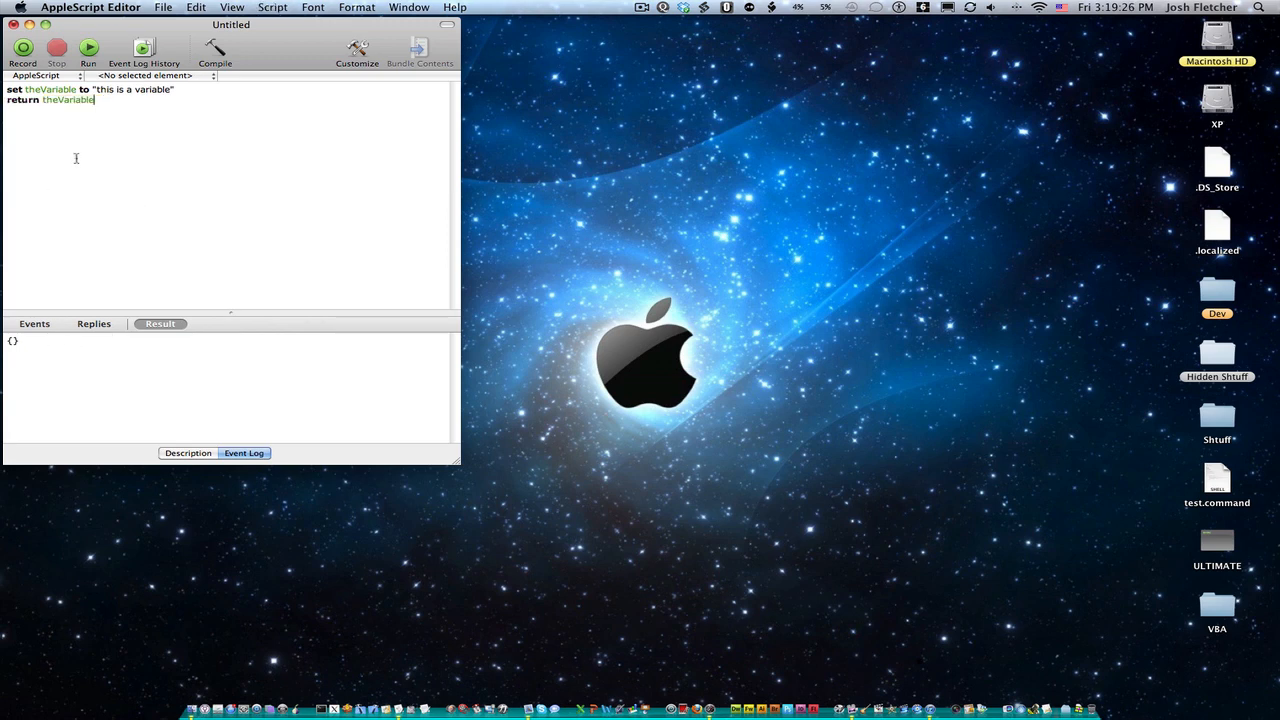
# Step: Run the script so the Result pane shows "this is a variable"
pyautogui.click(88, 48)
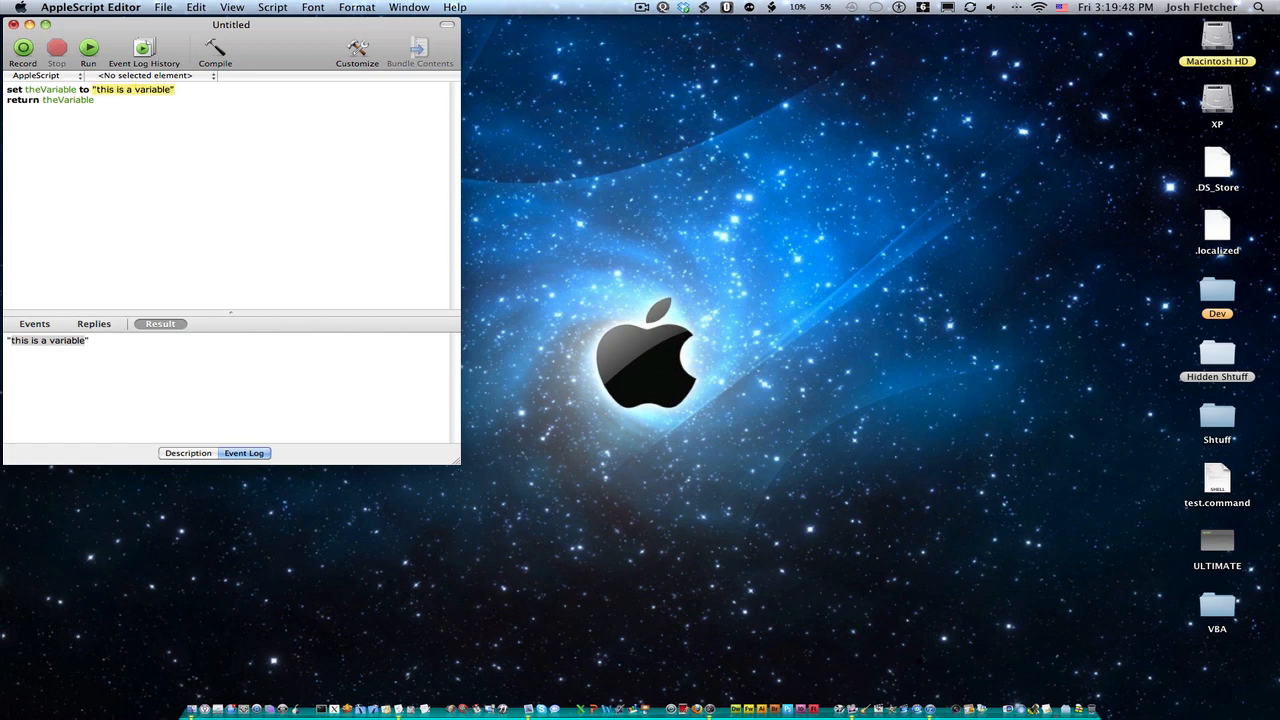
# Step: Set theVariable to 63 instead of the string and run the script to return 63
pyautogui.write('63')
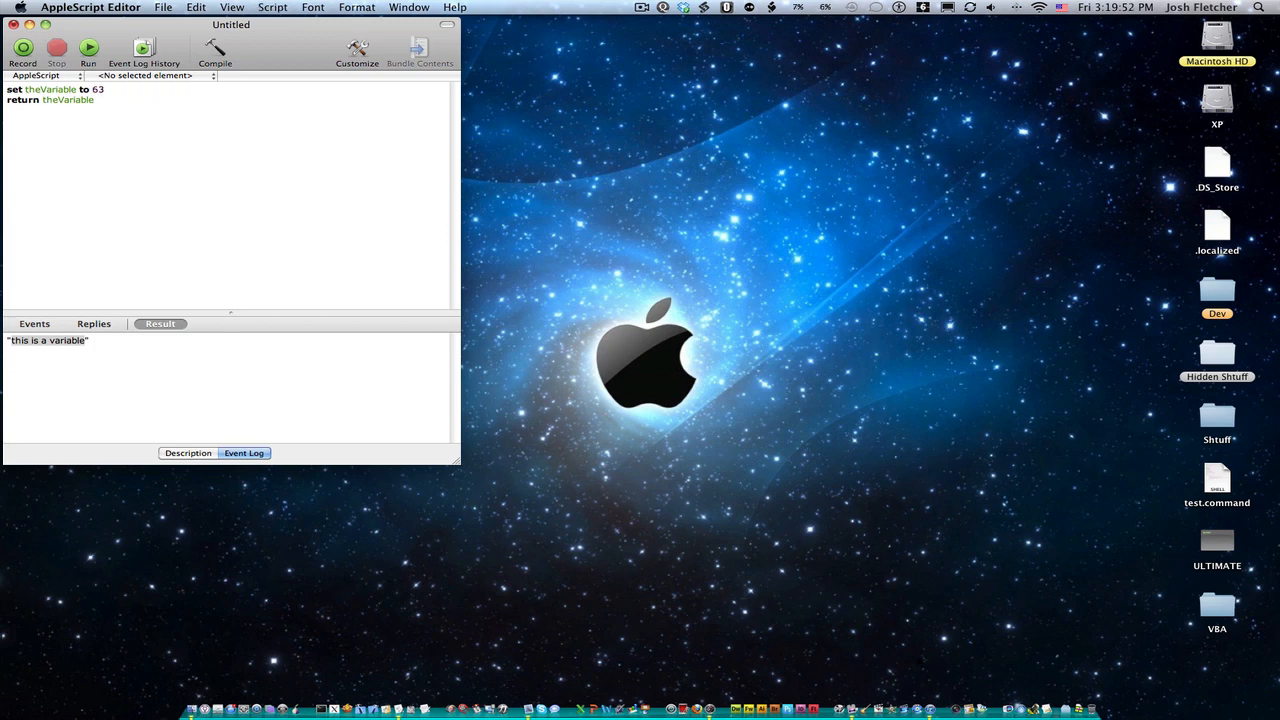
pyautogui.click(88, 48)
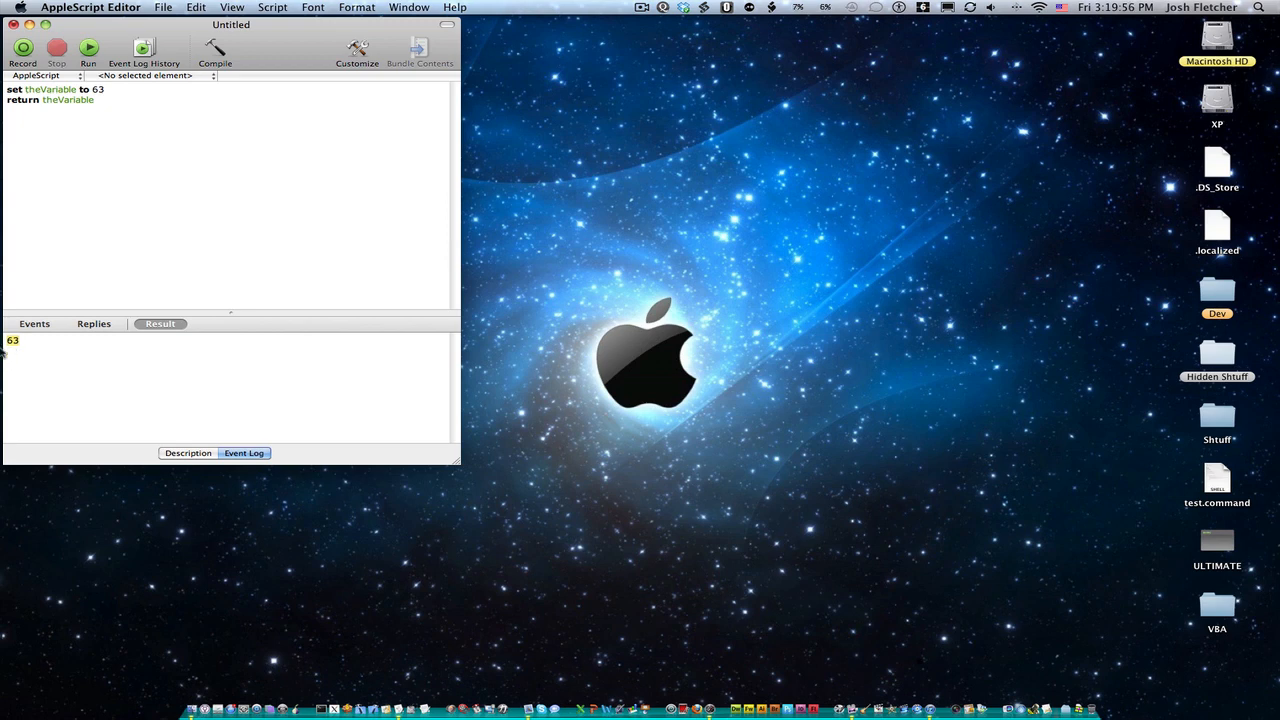
pyautogui.moveTo(112, 94)
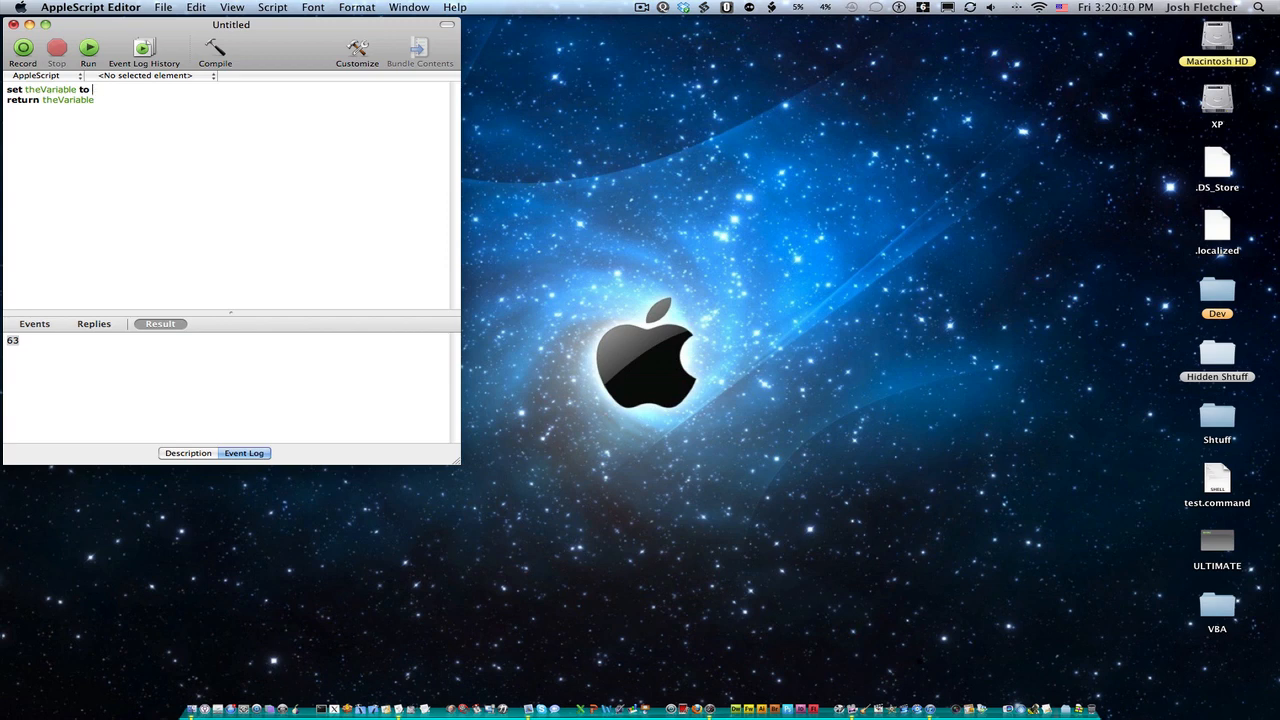
# Step: Set theVariable to the string "5" and start a second set line, renaming otherVariable to theVariable
pyautogui.write('5')
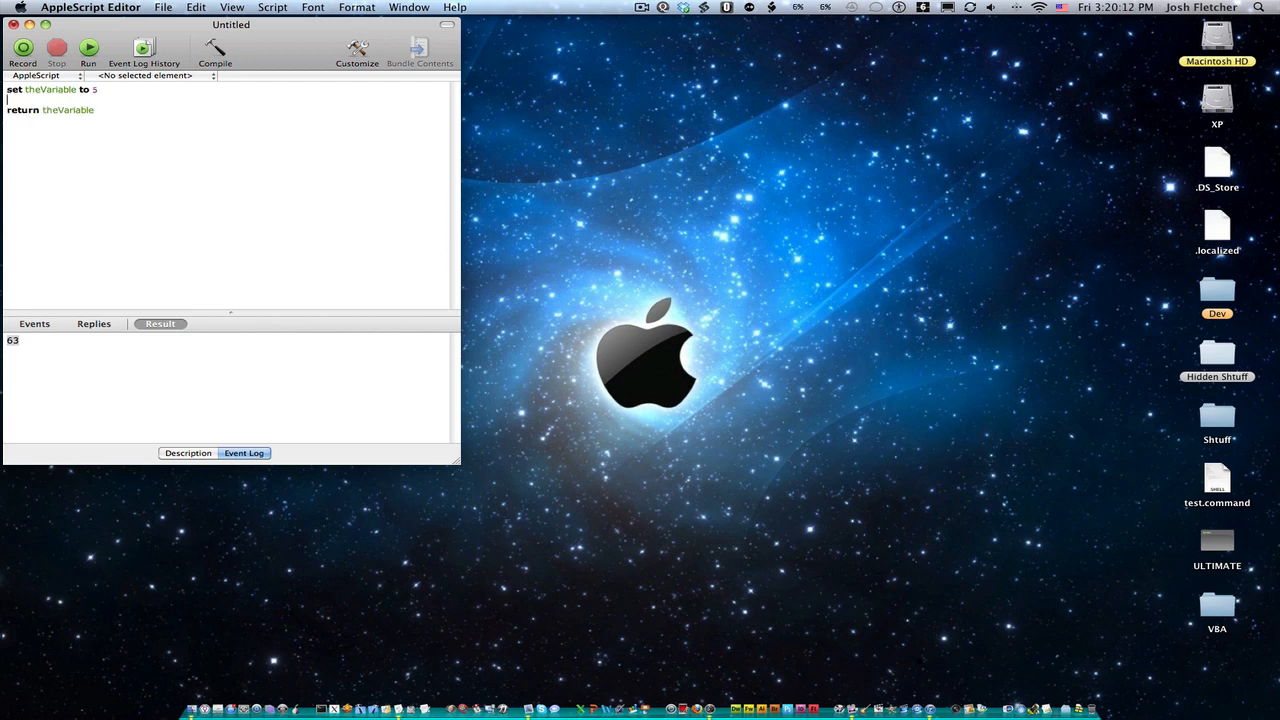
pyautogui.write('set otherVariable to 5')
pyautogui.click(56, 90)
pyautogui.write('"5"')
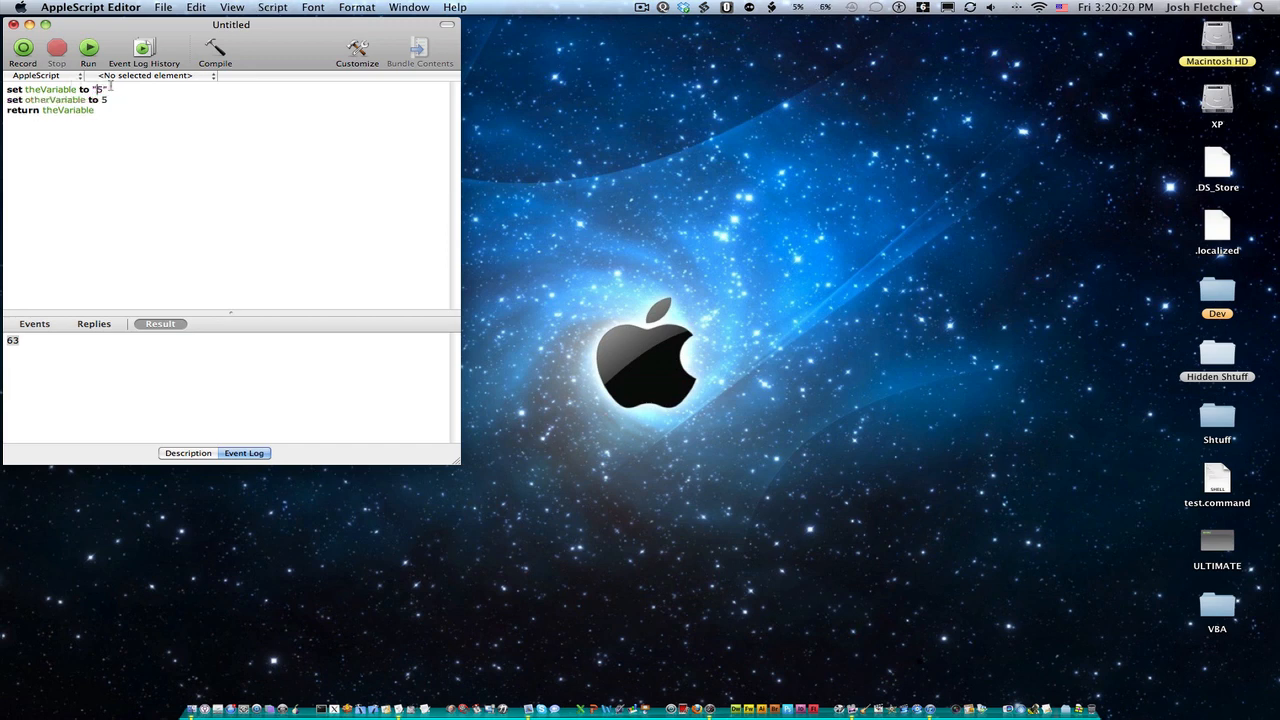
pyautogui.doubleClick(98, 88)
pyautogui.write('theVaria')
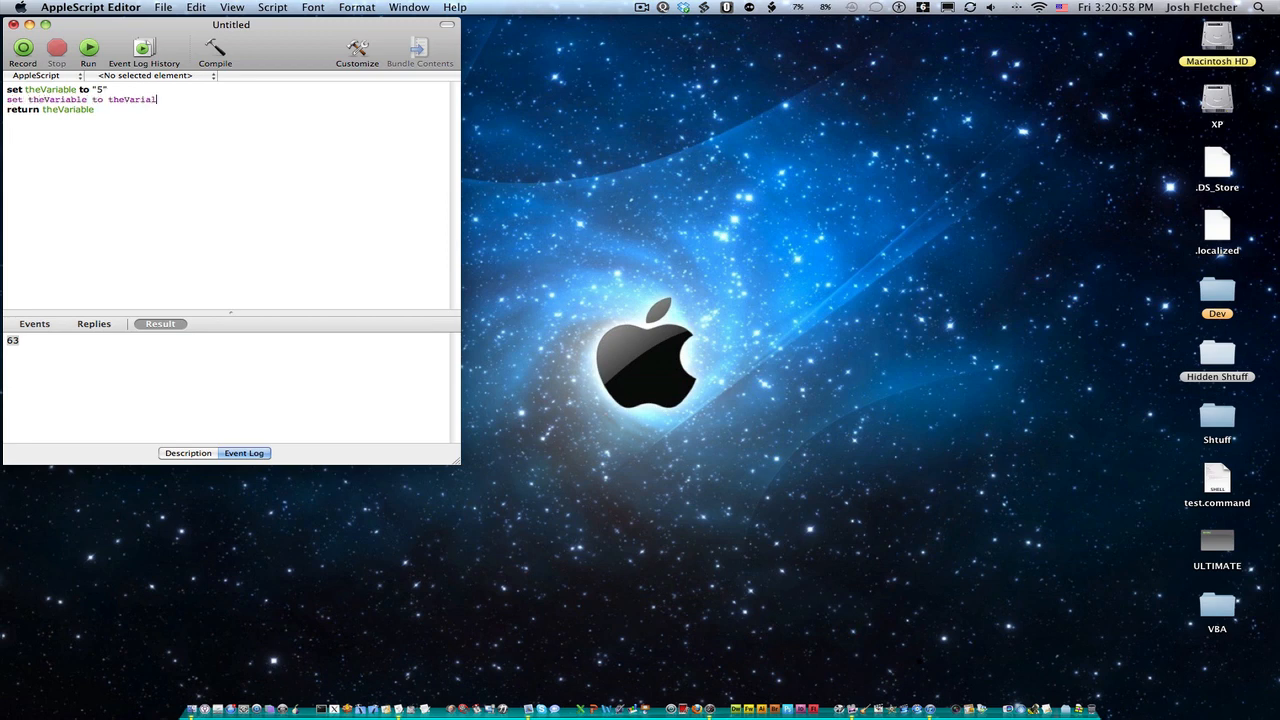
# Step: Finish the line as set theVariable to theVariable as number and run it to return 5
pyautogui.write('ble')
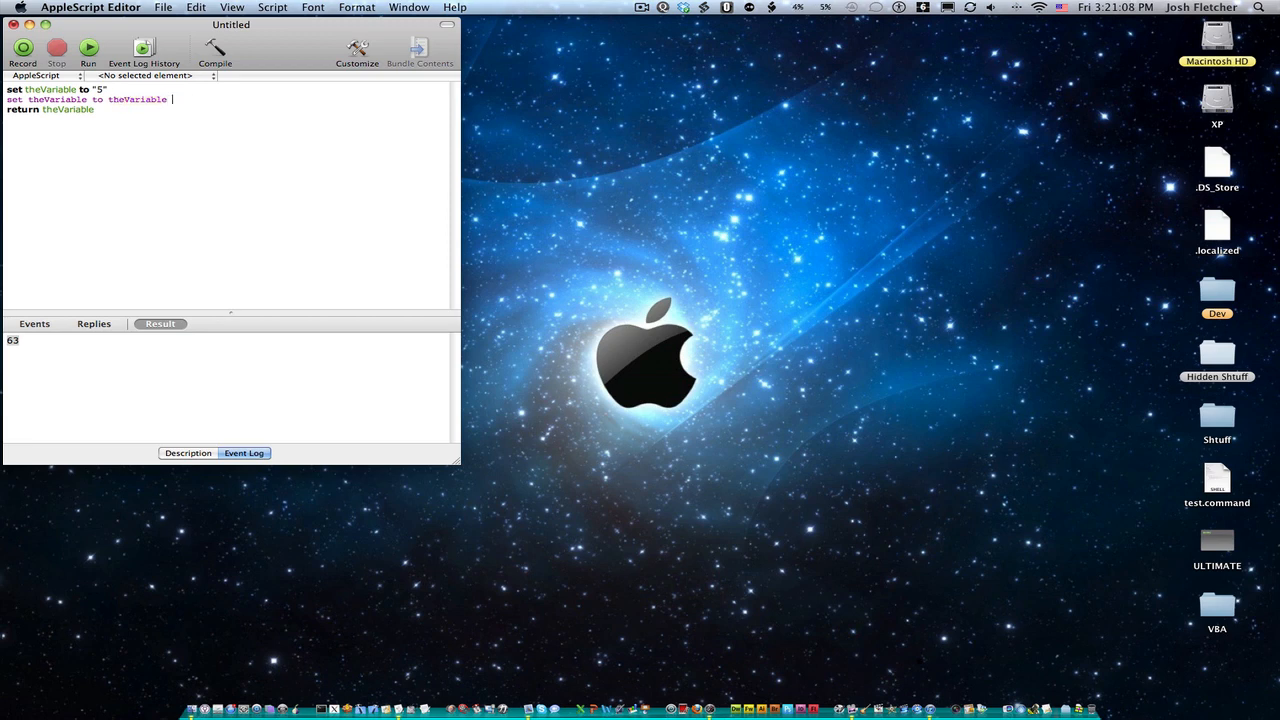
pyautogui.write('as number')
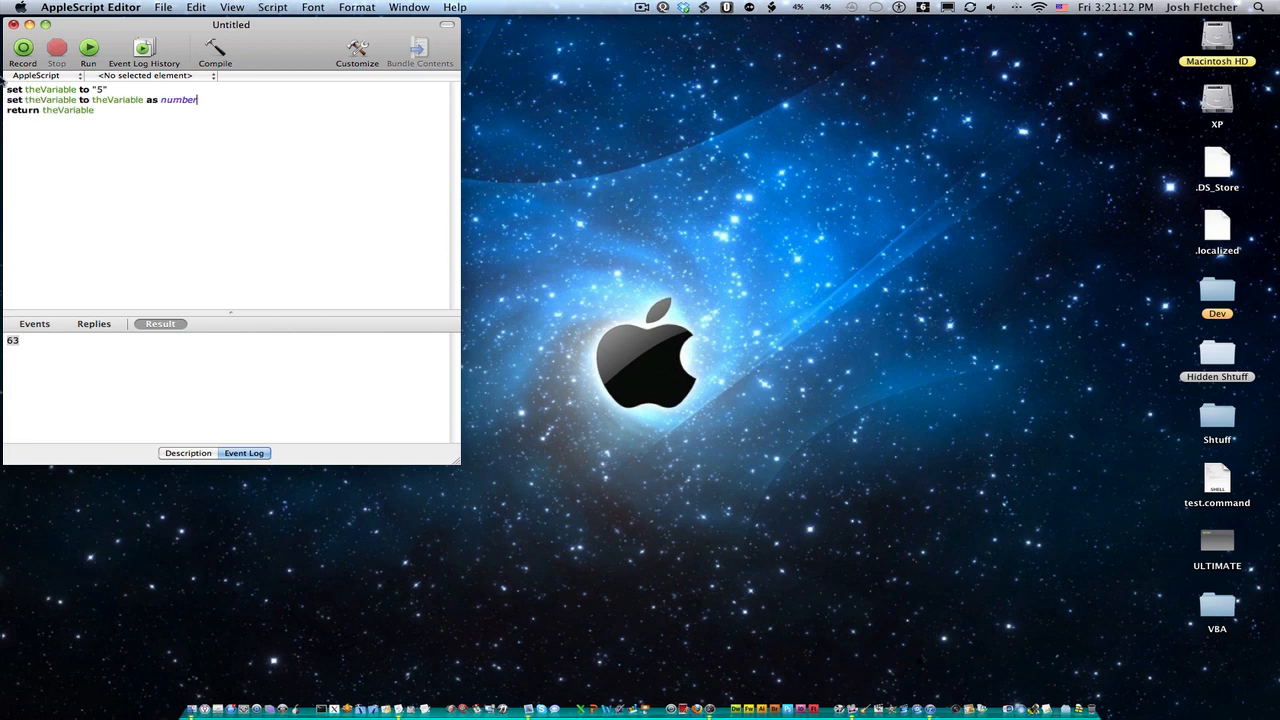
pyautogui.click(88, 48)
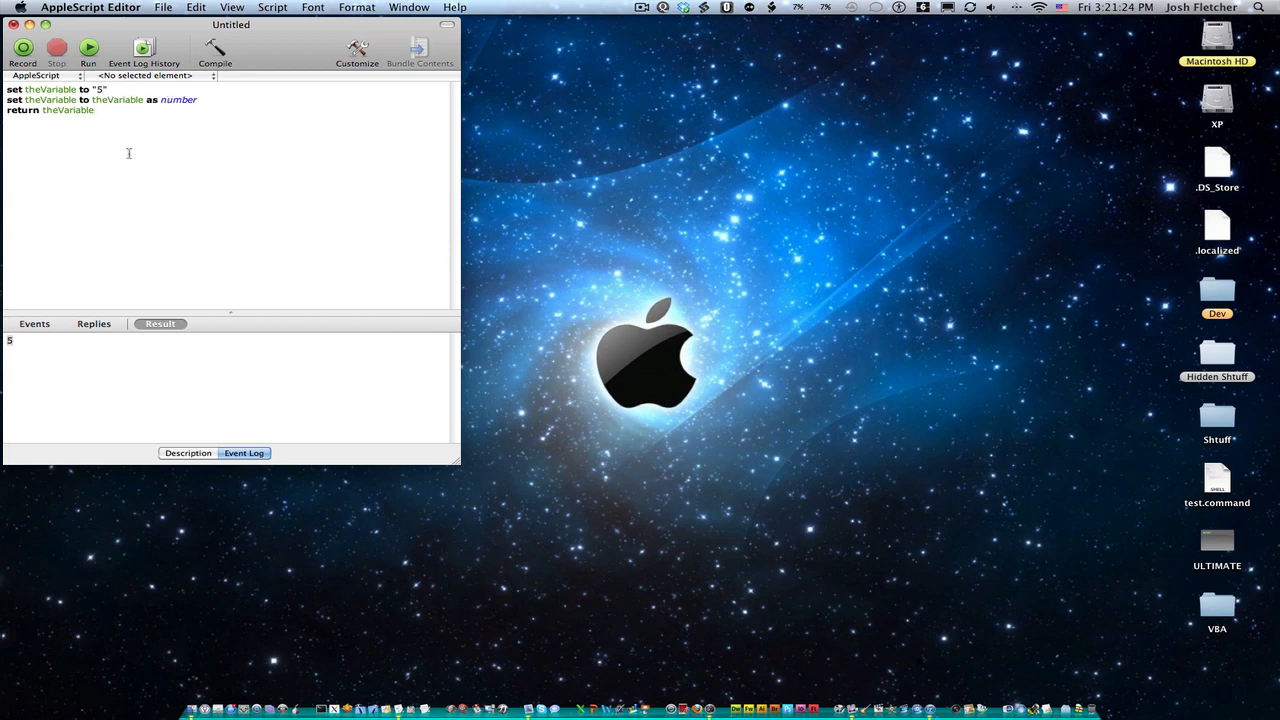
pyautogui.moveTo(104, 94)
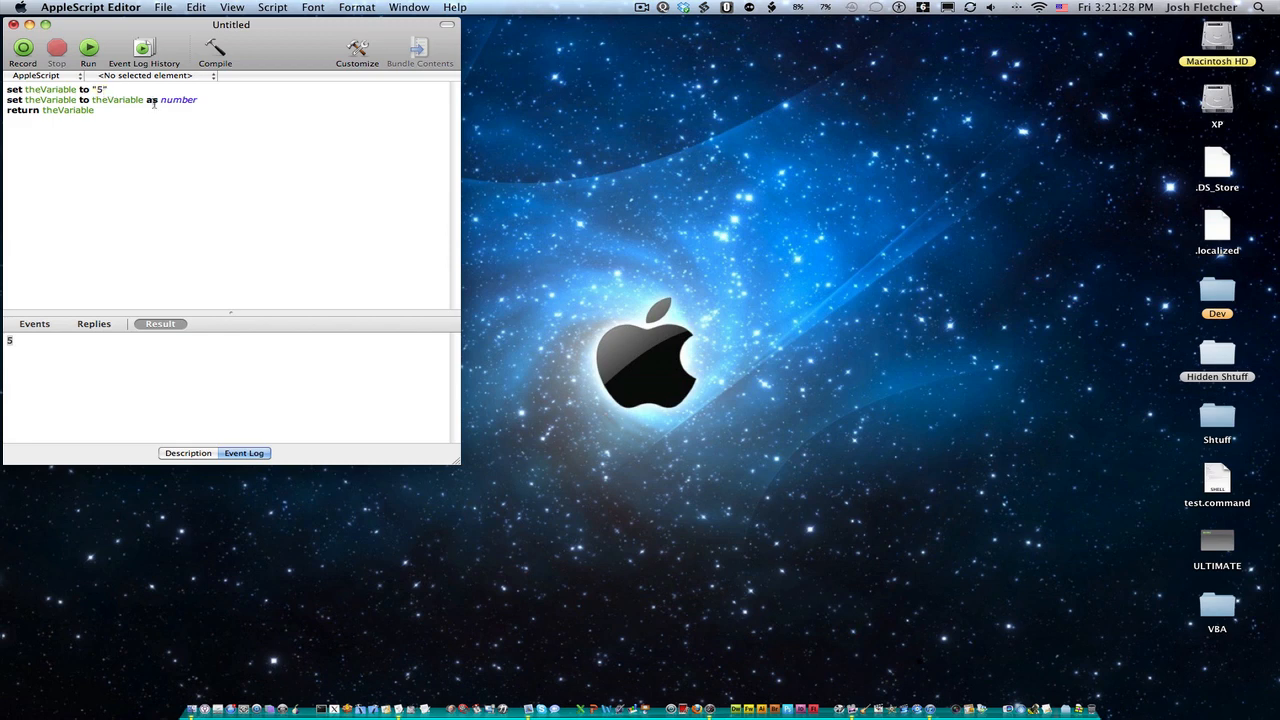
# Step: Change theVariable to "5a", run the script and acknowledge the "Can't make 5a into type number" error
pyautogui.write('a')
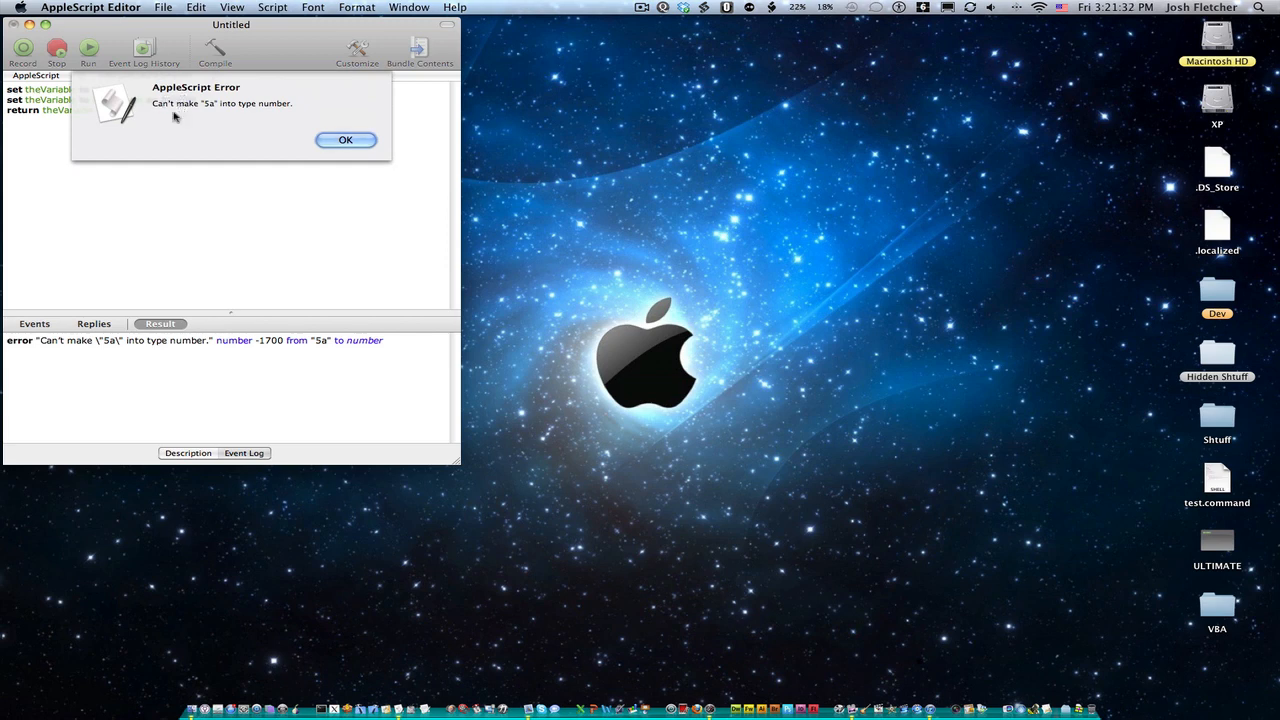
pyautogui.click(344, 140)
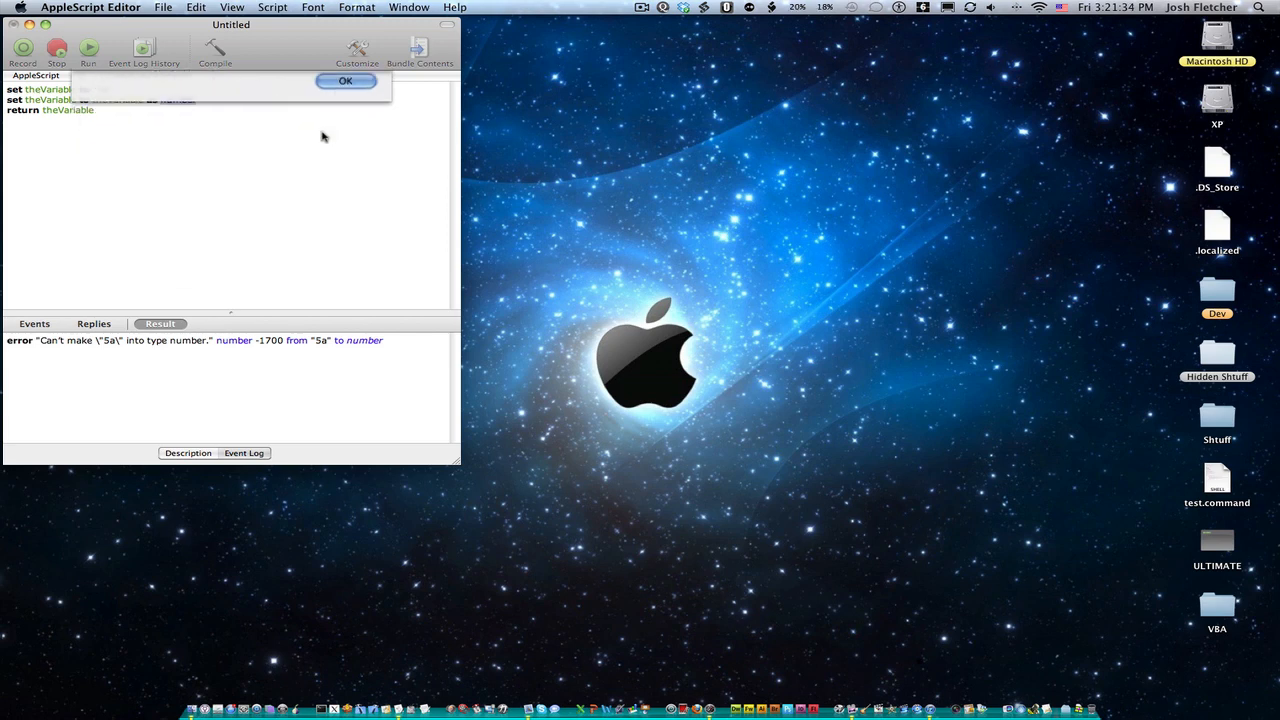
pyautogui.click(344, 80)
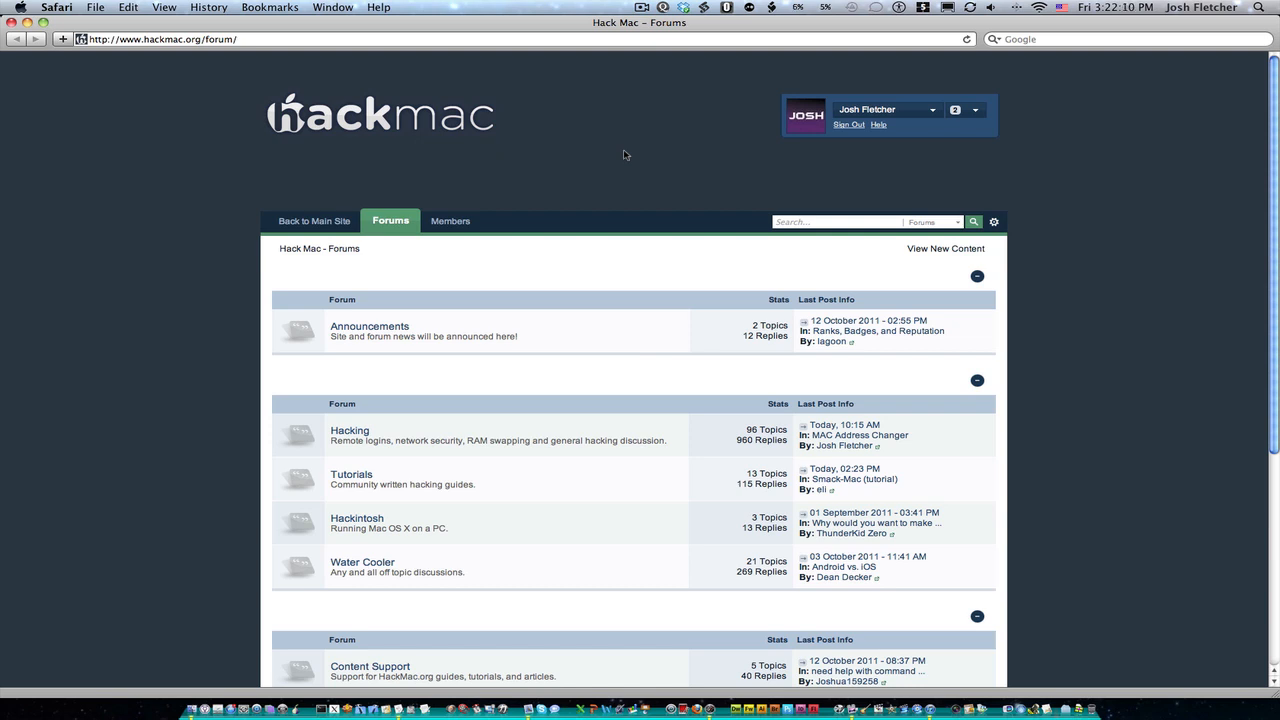
pyautogui.moveTo(652, 168)
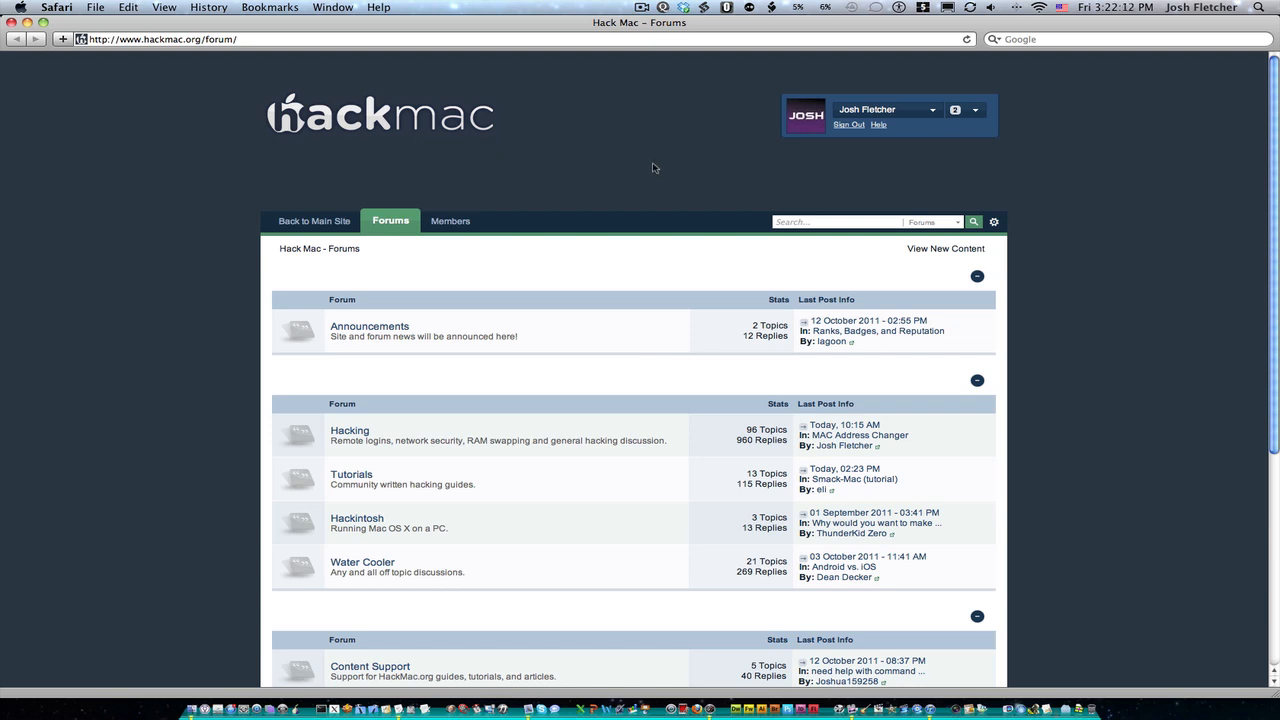